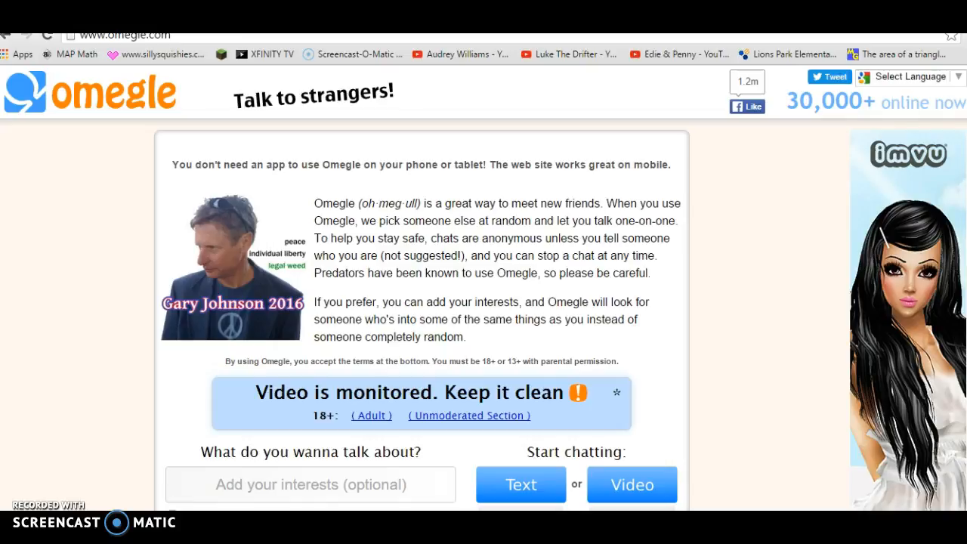
pyautogui.click(310, 484)
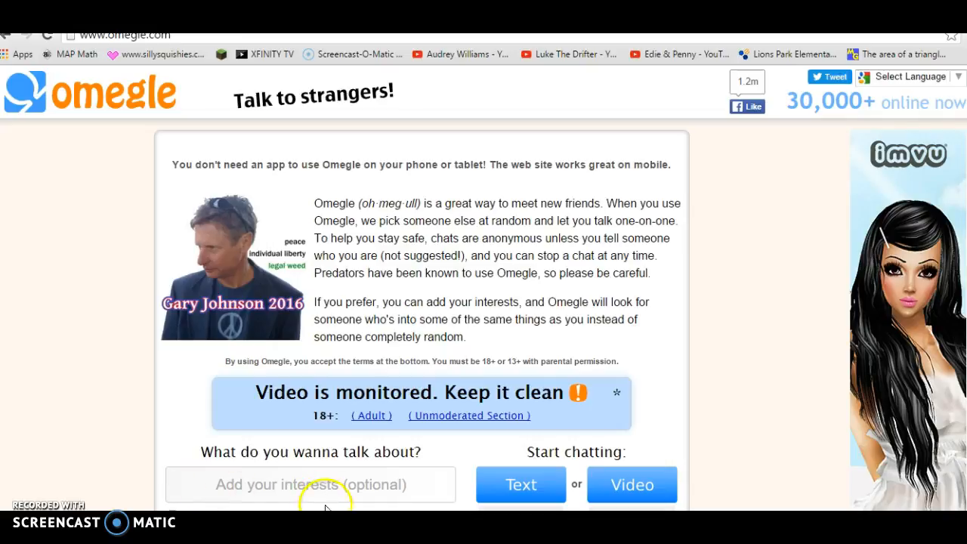
pyautogui.write('audrey willi')
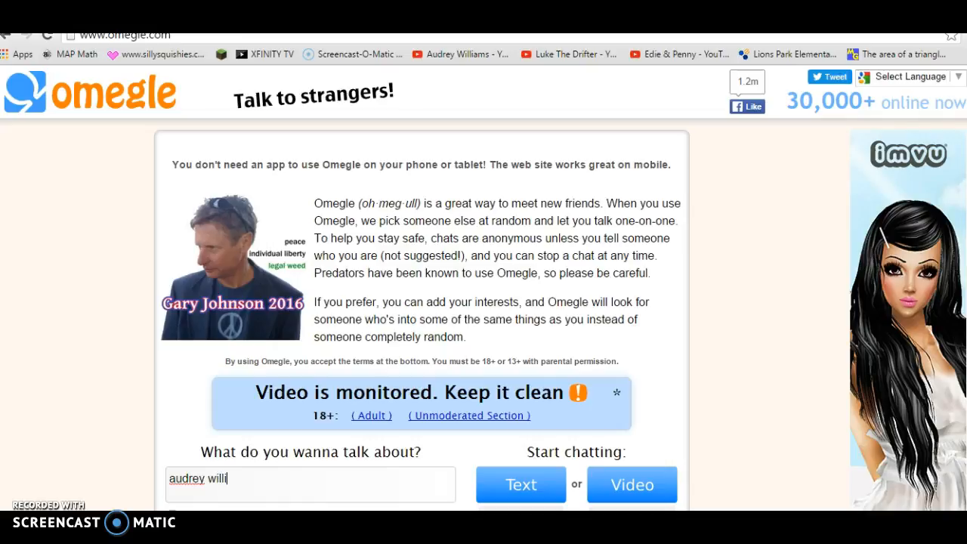
pyautogui.write('ams')
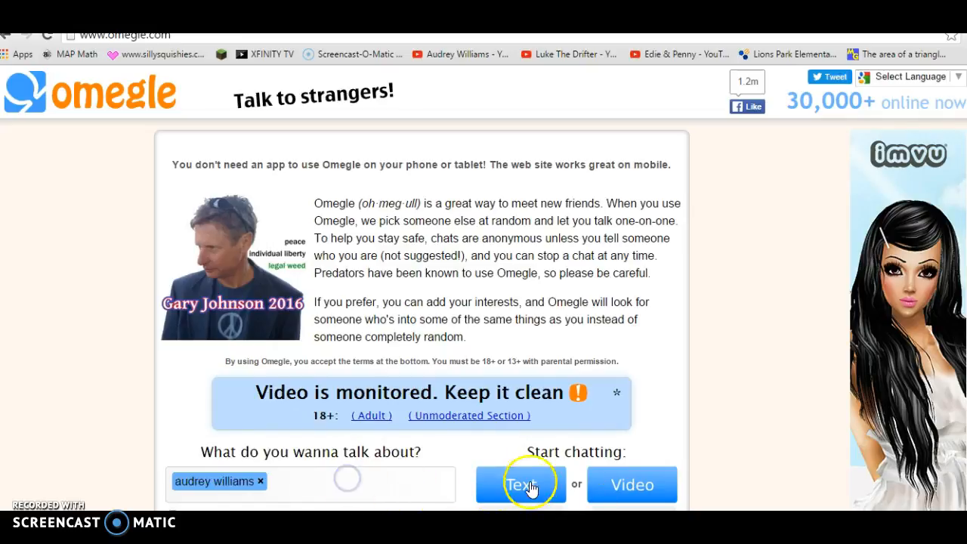
pyautogui.moveTo(608, 484)
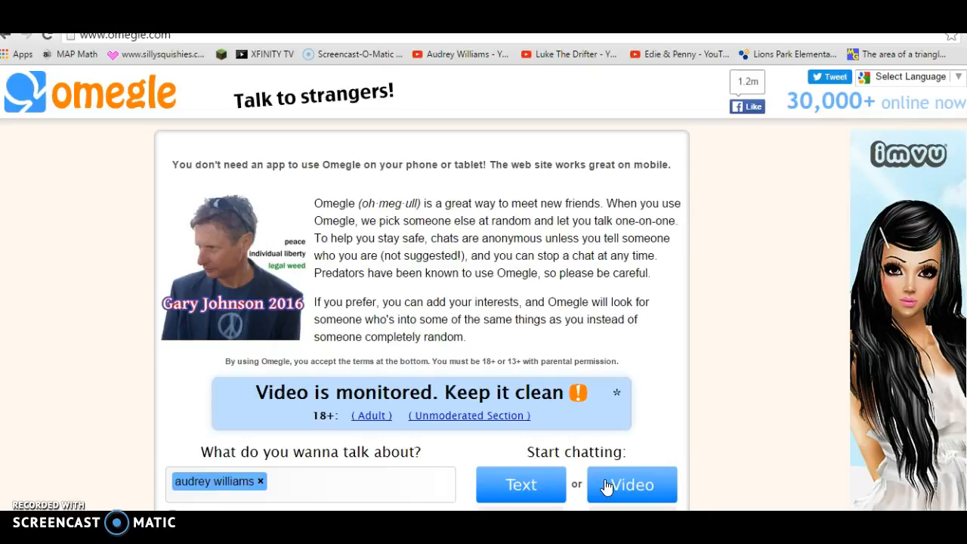
pyautogui.click(632, 483)
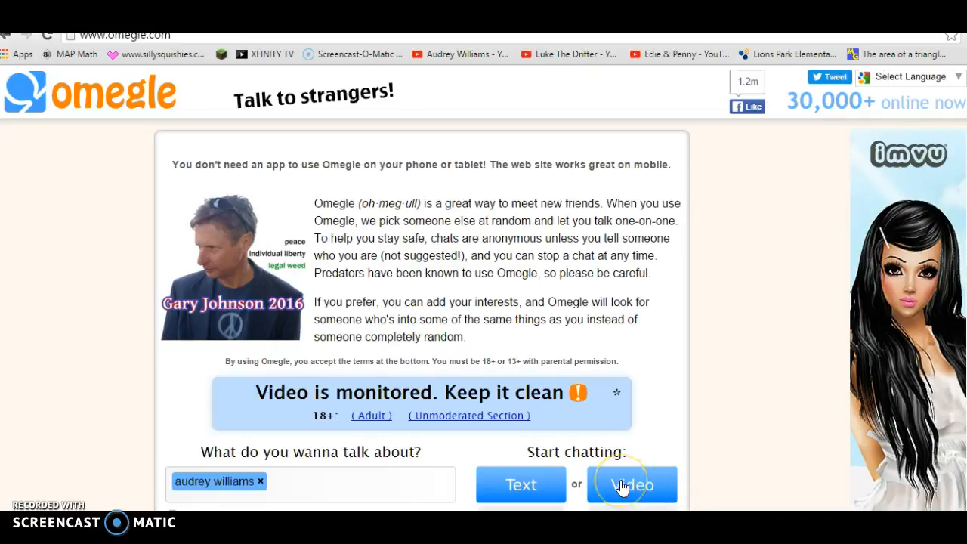
# Start a Video chat and allow Flash camera and microphone access to connect to a stranger
pyautogui.click(632, 484)
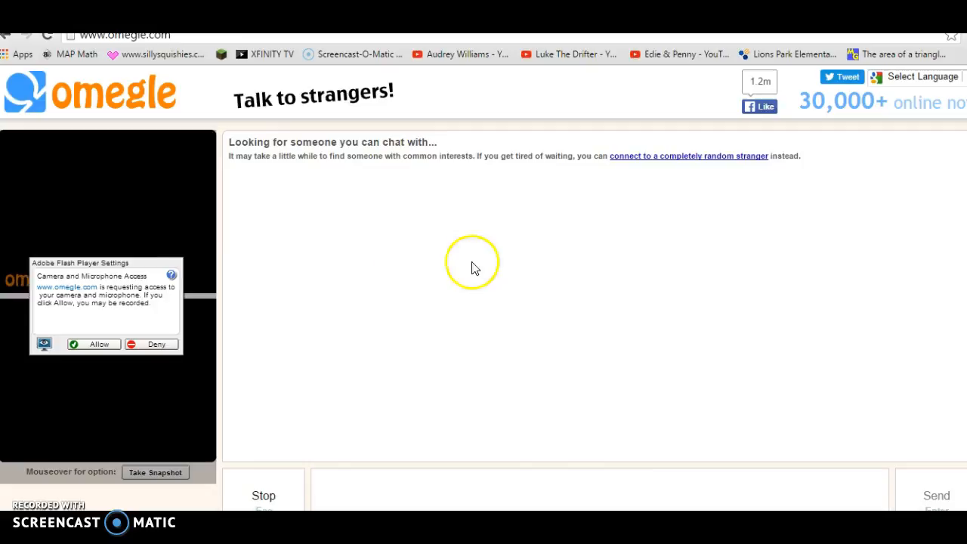
pyautogui.click(94, 345)
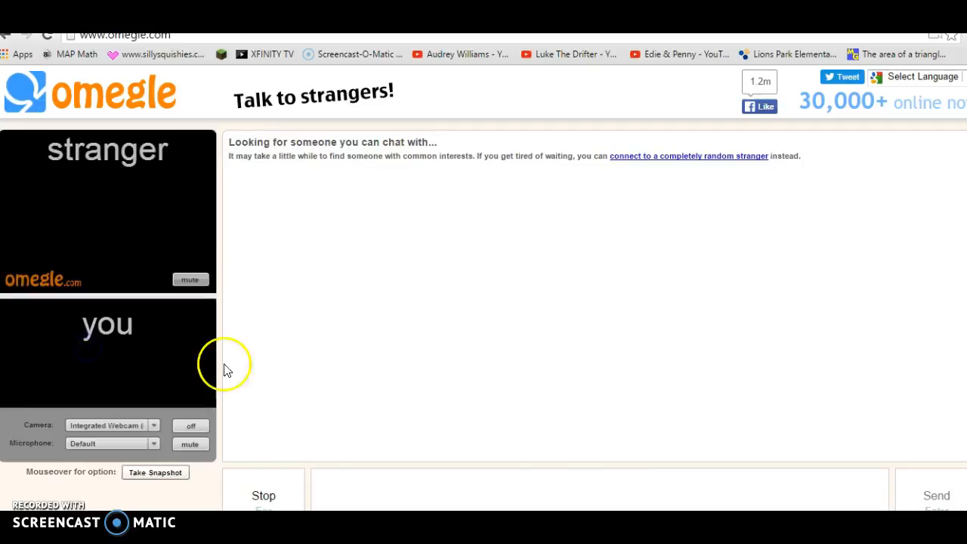
pyautogui.click(190, 427)
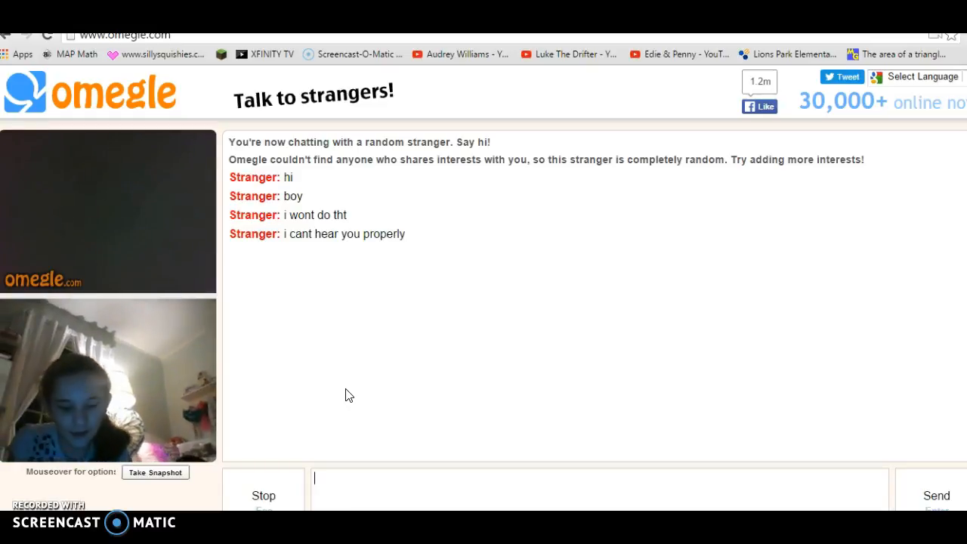
# Send the stranger the message 'ok we will text'
pyautogui.write('ok we')
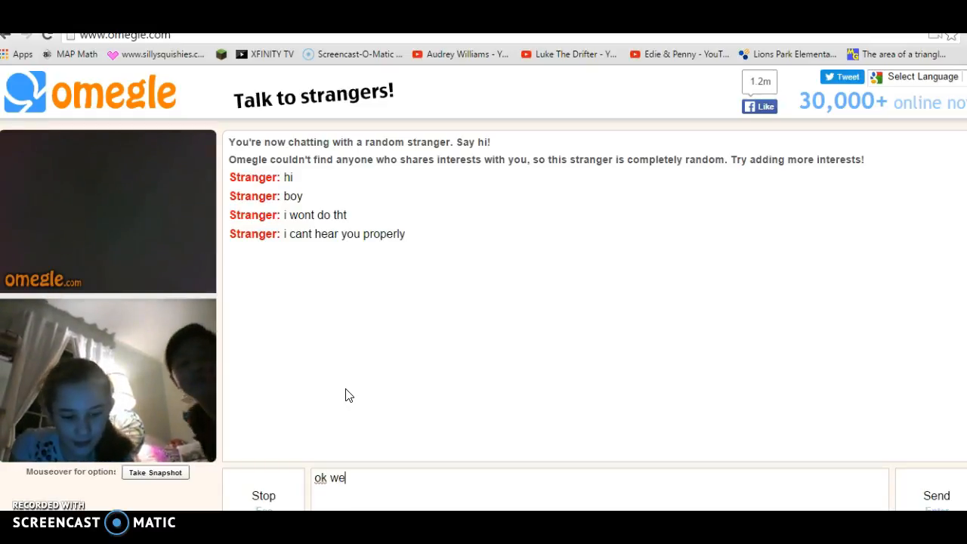
pyautogui.write('will t')
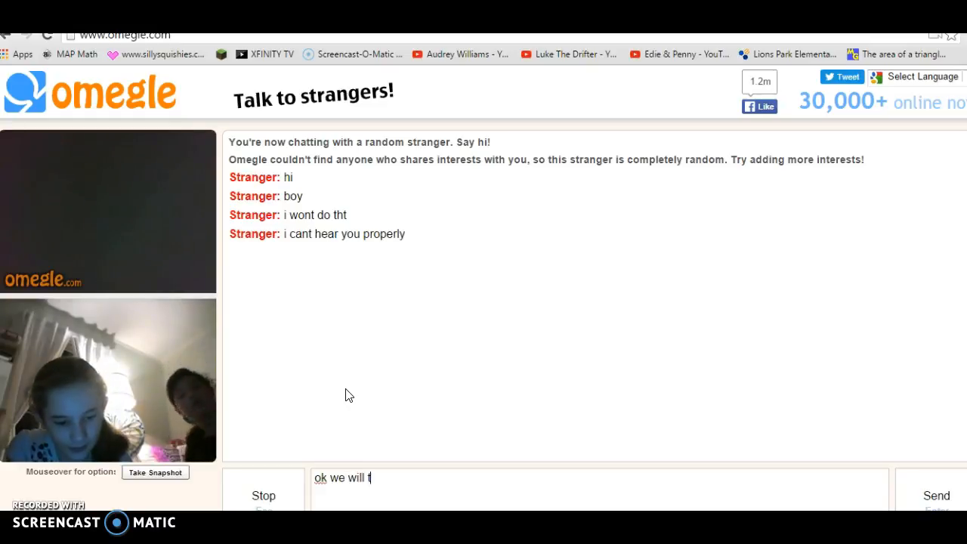
pyautogui.press('Return')
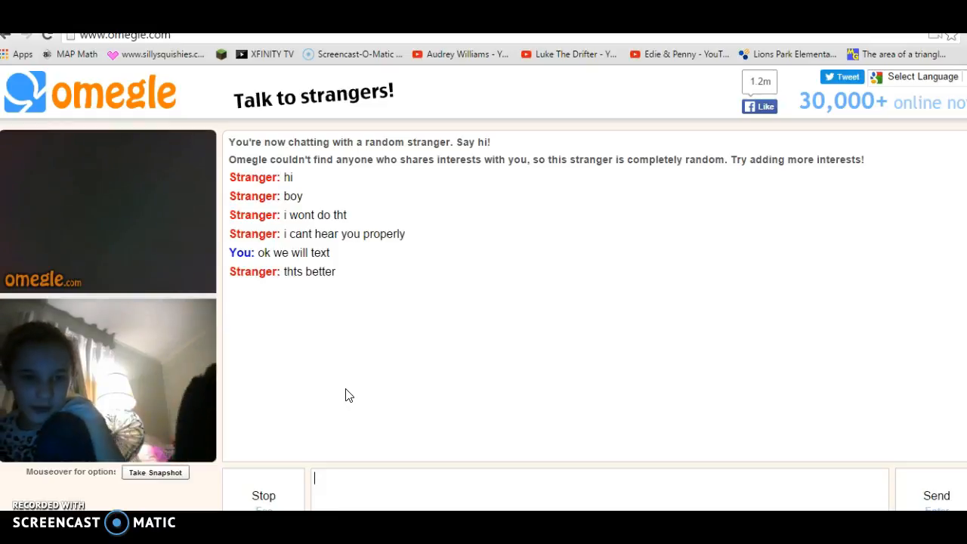
# Write the message 'Your on YouTube!!!!!!' to the stranger
pyautogui.write('You')
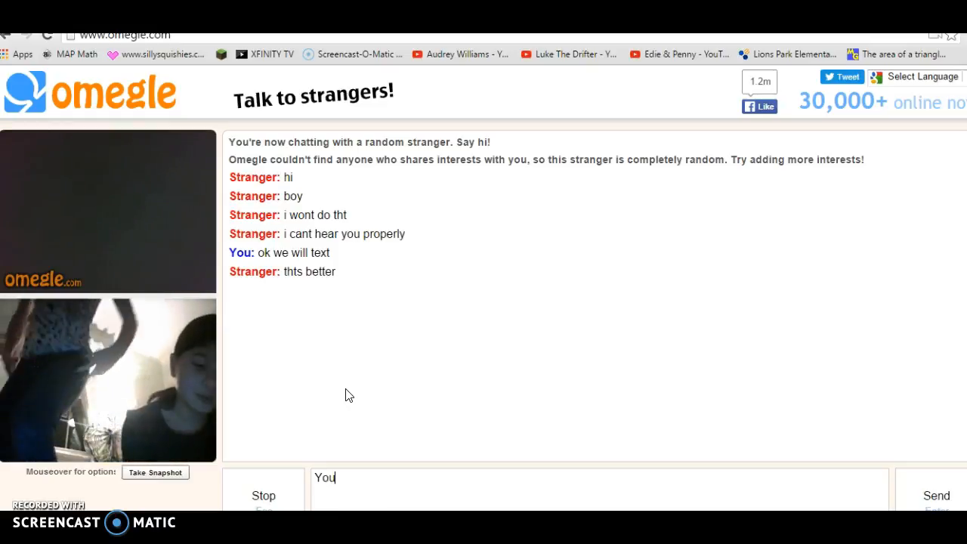
pyautogui.write('your')
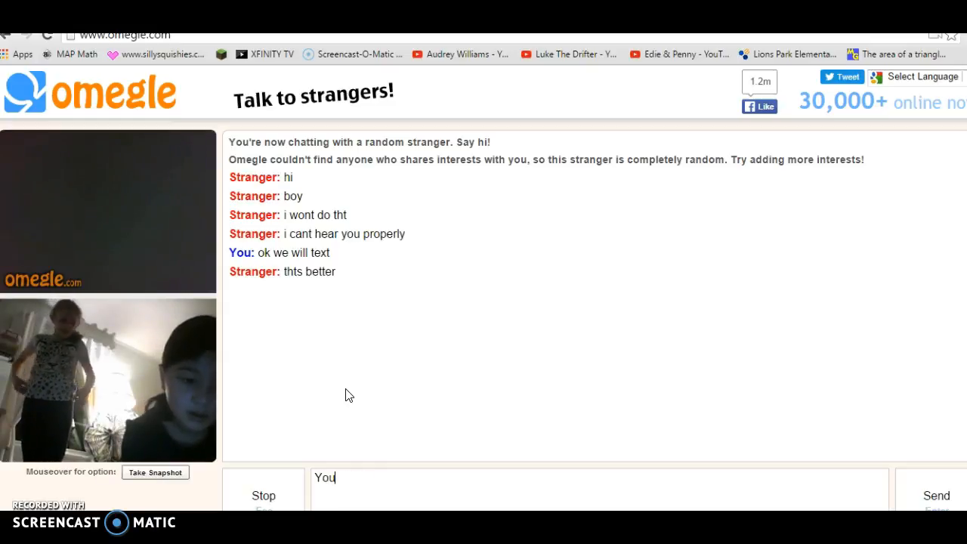
pyautogui.write('r on')
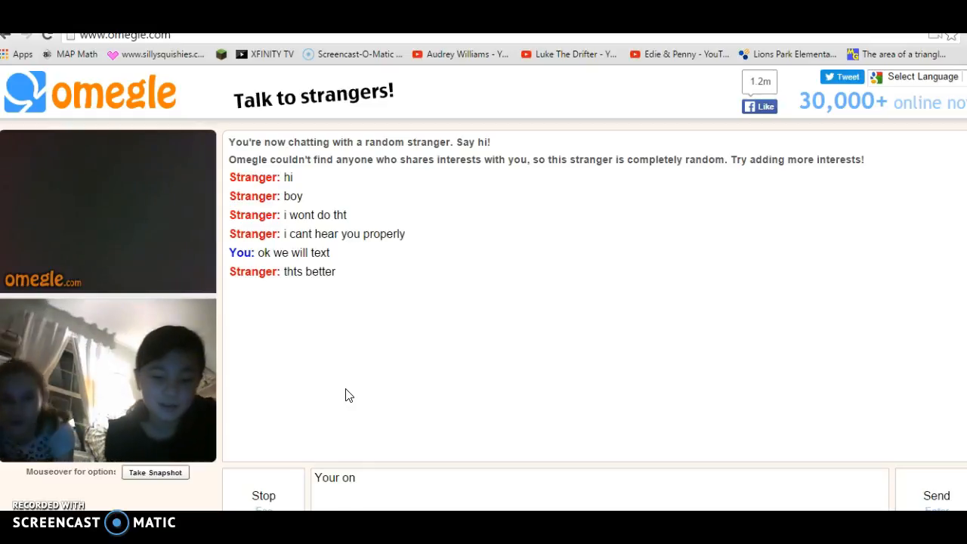
pyautogui.write('YouTube')
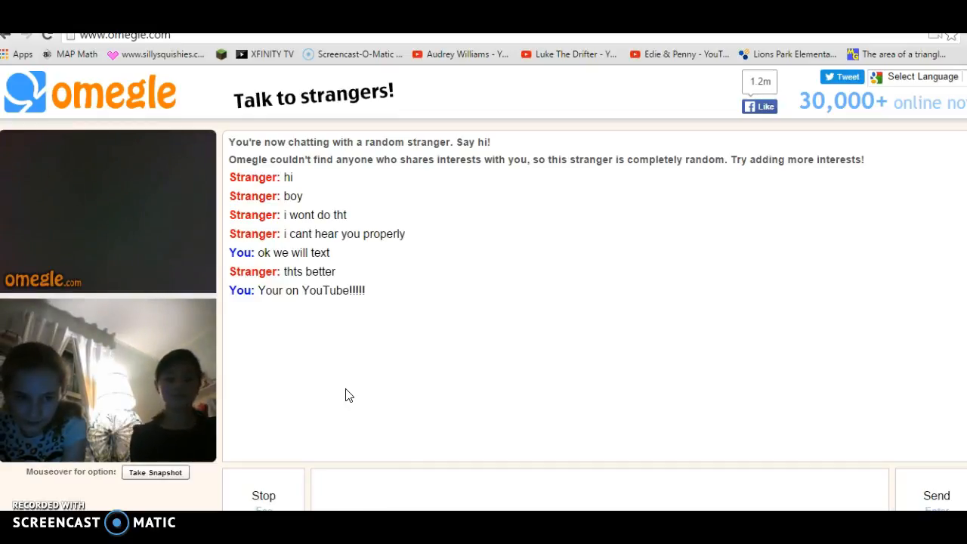
# Write a message telling the stranger to go on the channel Audrey Williams with the face that is mine
pyautogui.write(':D')
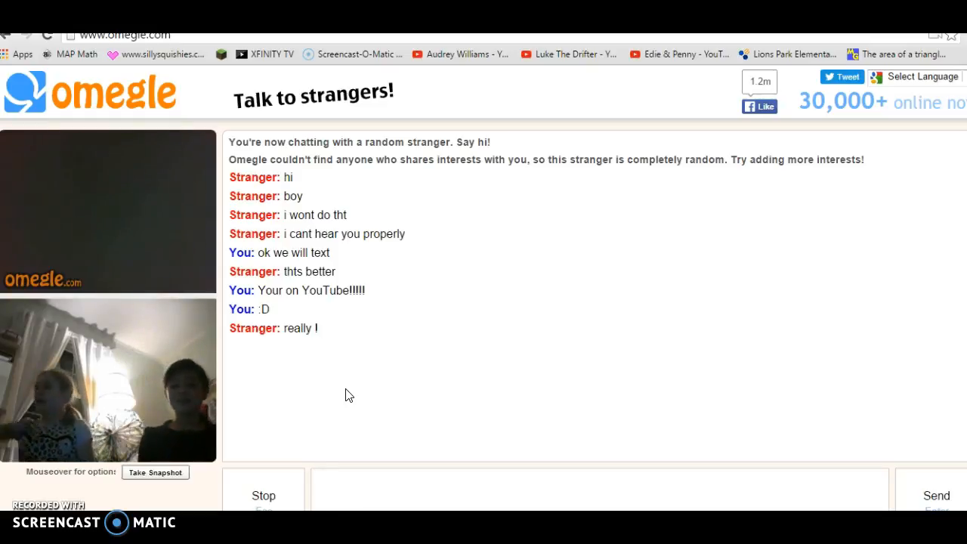
pyautogui.write('Y')
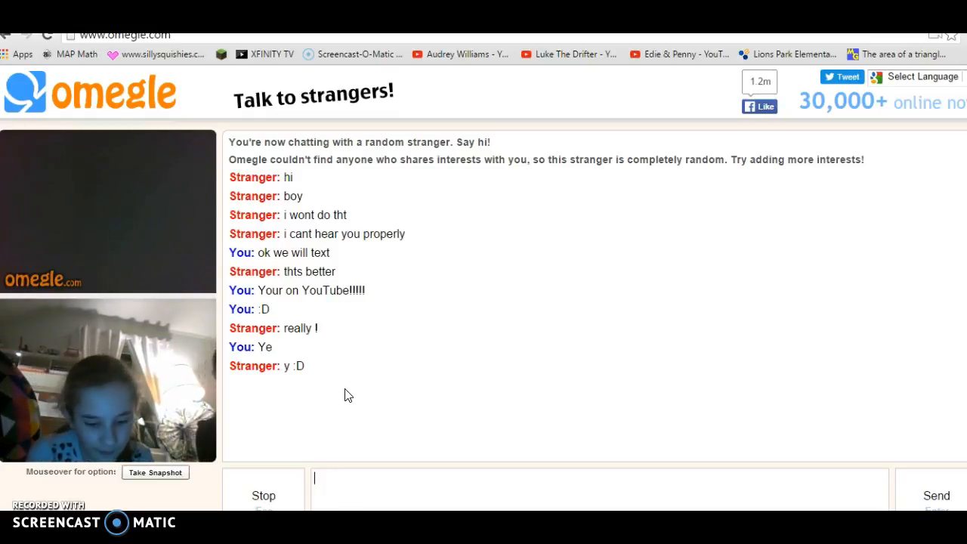
pyautogui.write('go on t')
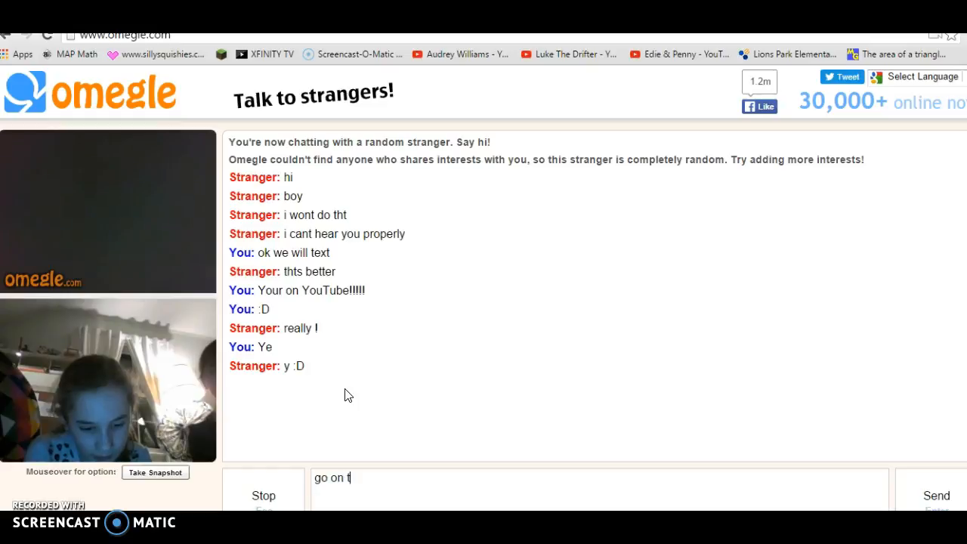
pyautogui.write('he channel')
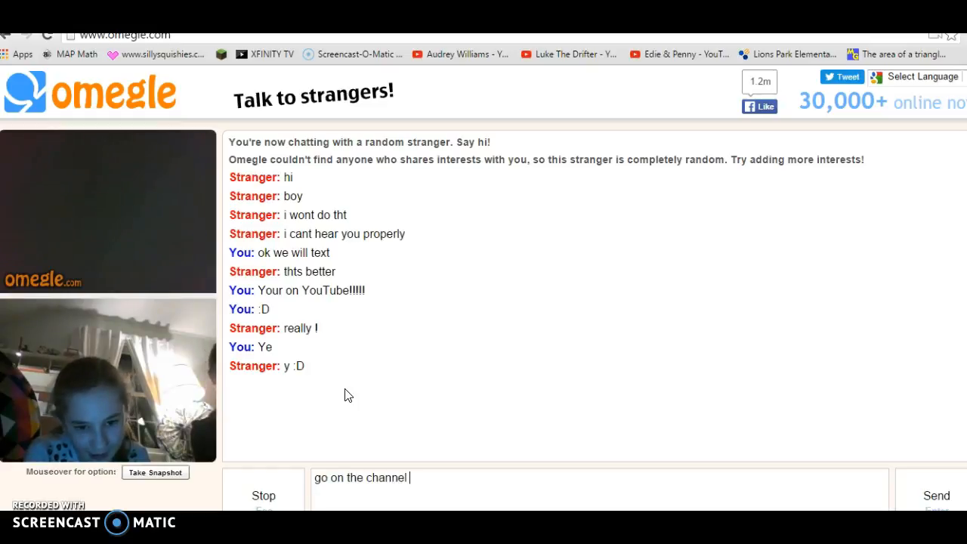
pyautogui.write('Audrey Will')
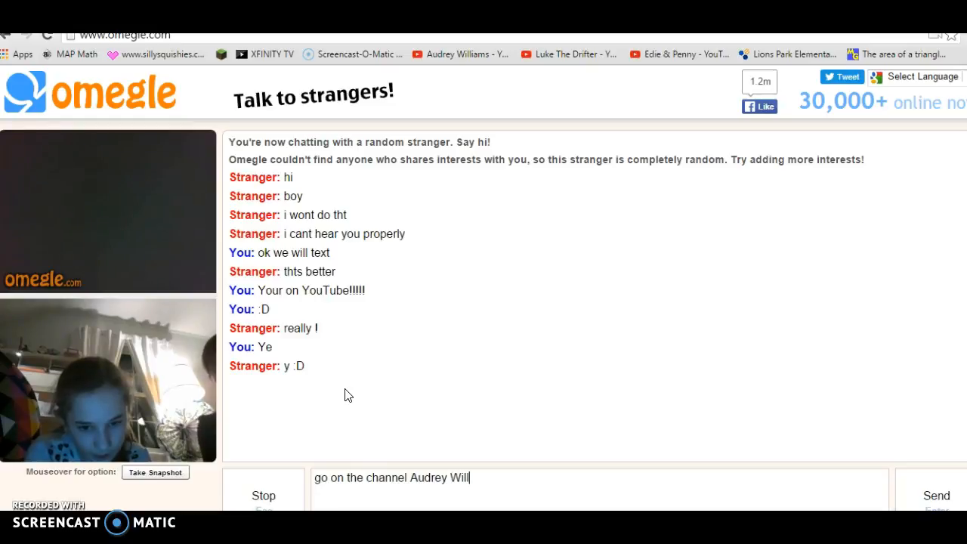
pyautogui.write('iams')
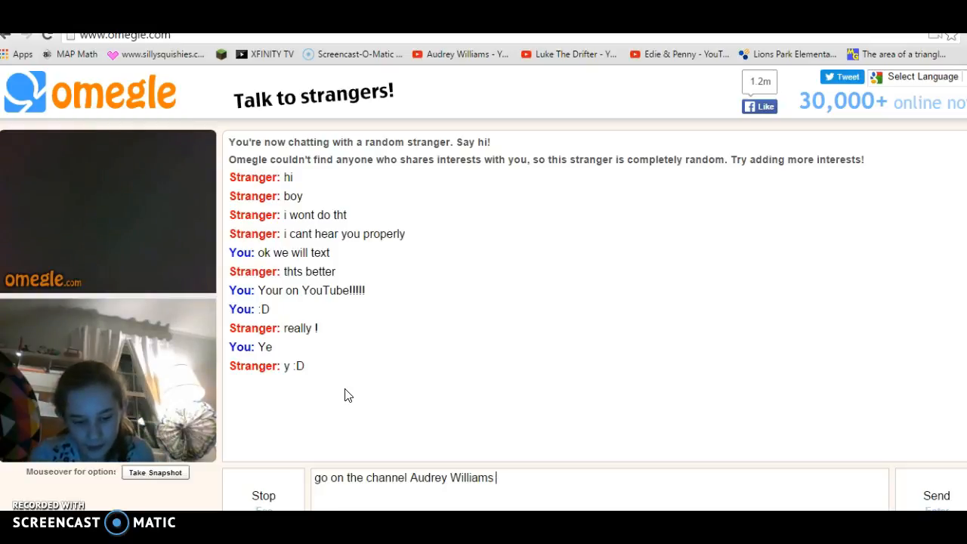
pyautogui.write('with the')
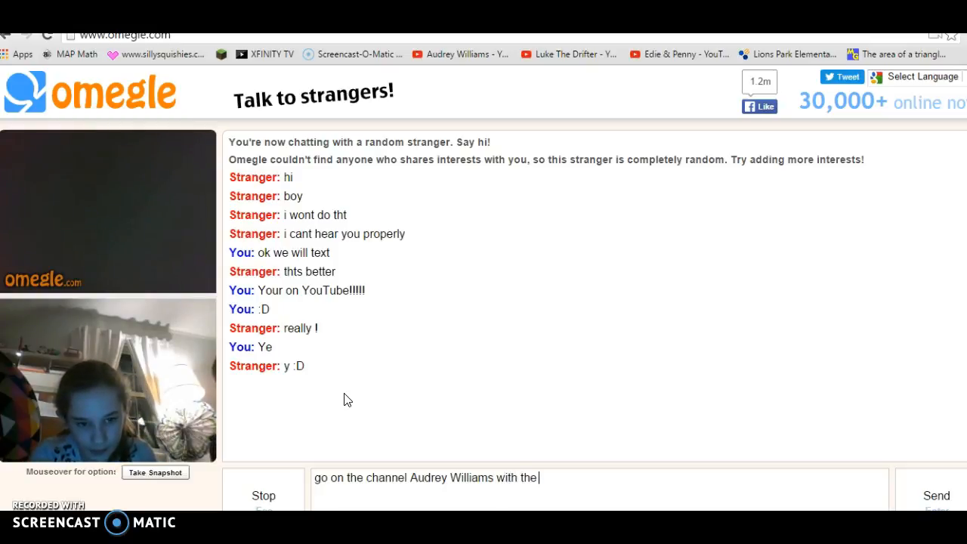
pyautogui.write('face')
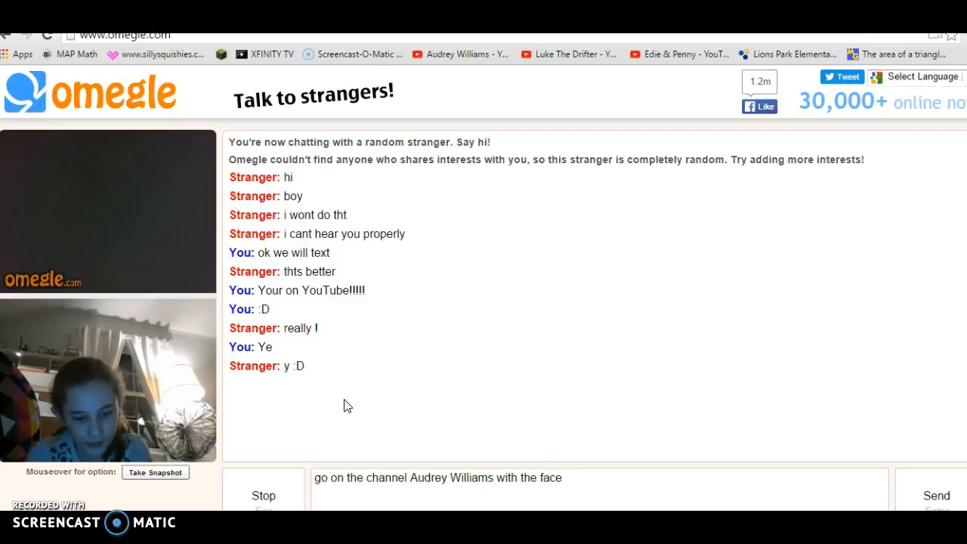
pyautogui.write('that is mine')
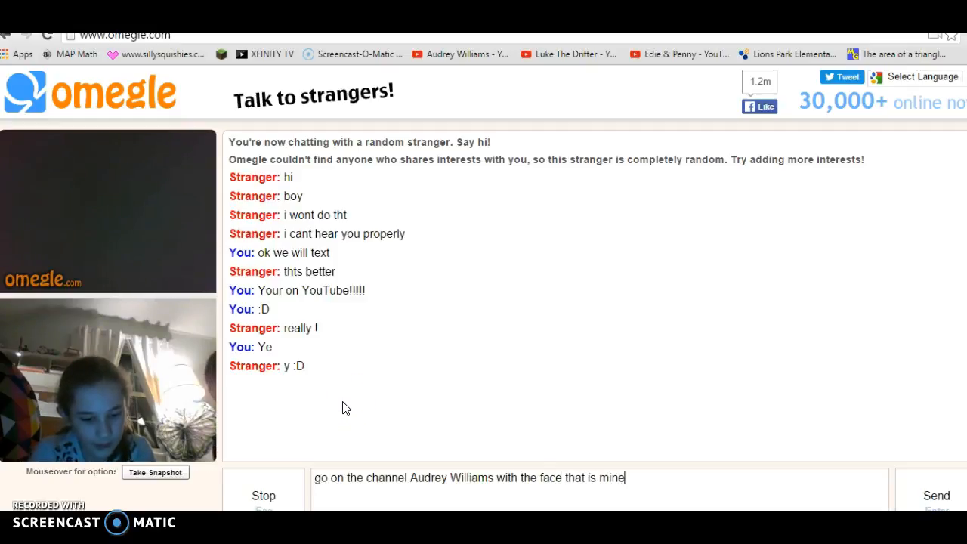
# Finish the message saying they'll see themselves and to check out Jpanda3, and send it
pyautogui.write('and you wi')
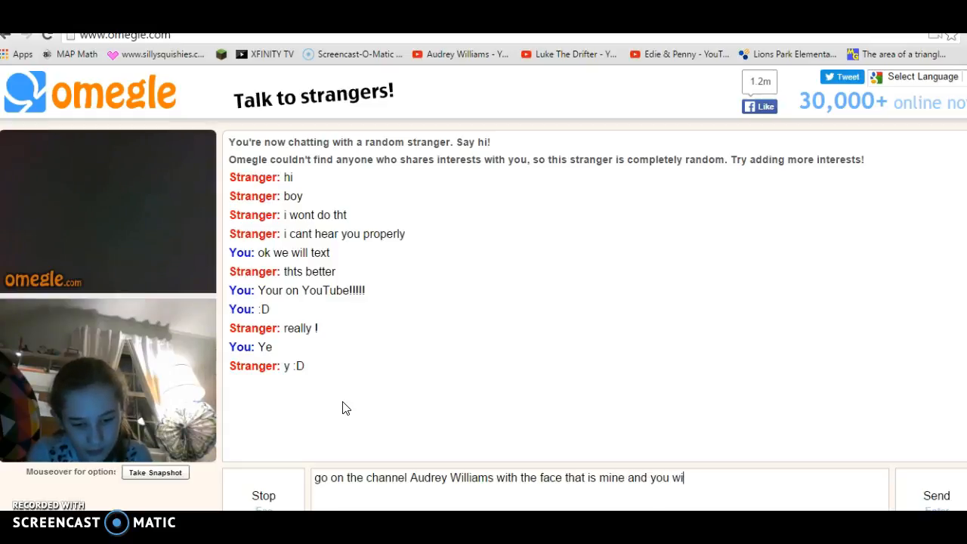
pyautogui.write('ll see yoursel')
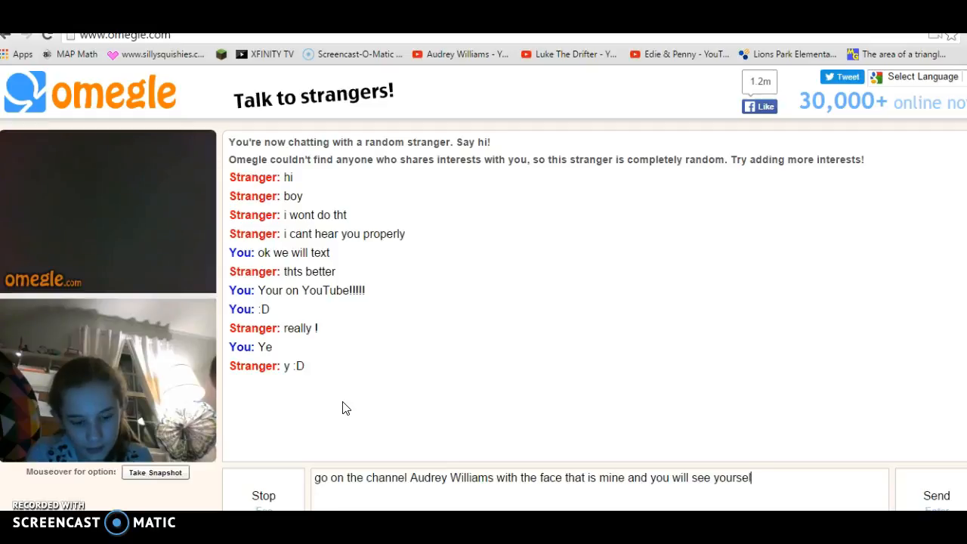
pyautogui.write('f!!! also')
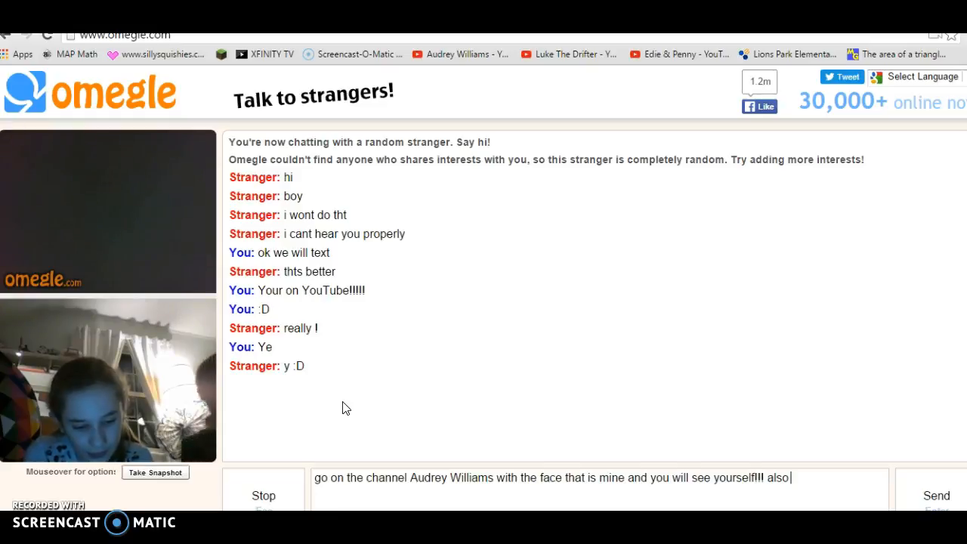
pyautogui.write('check out')
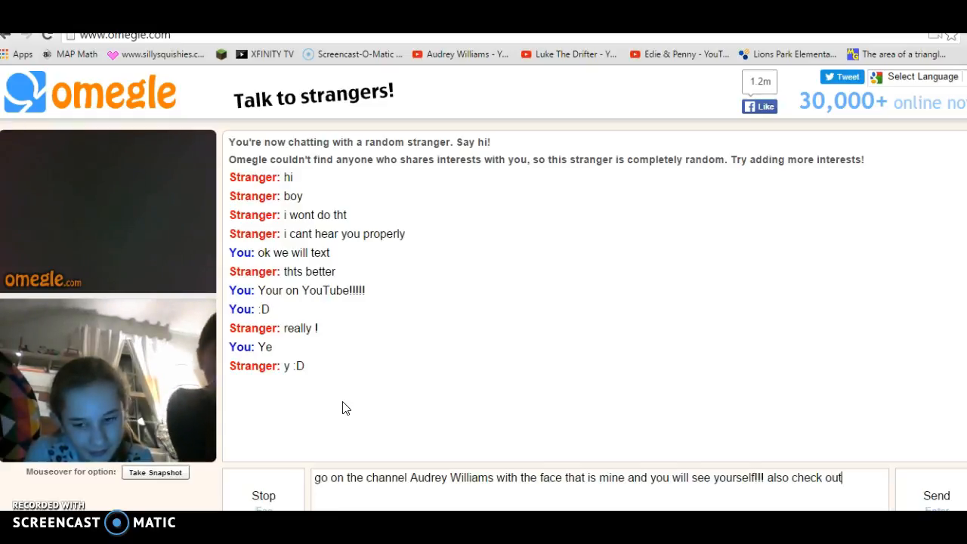
pyautogui.write('J')
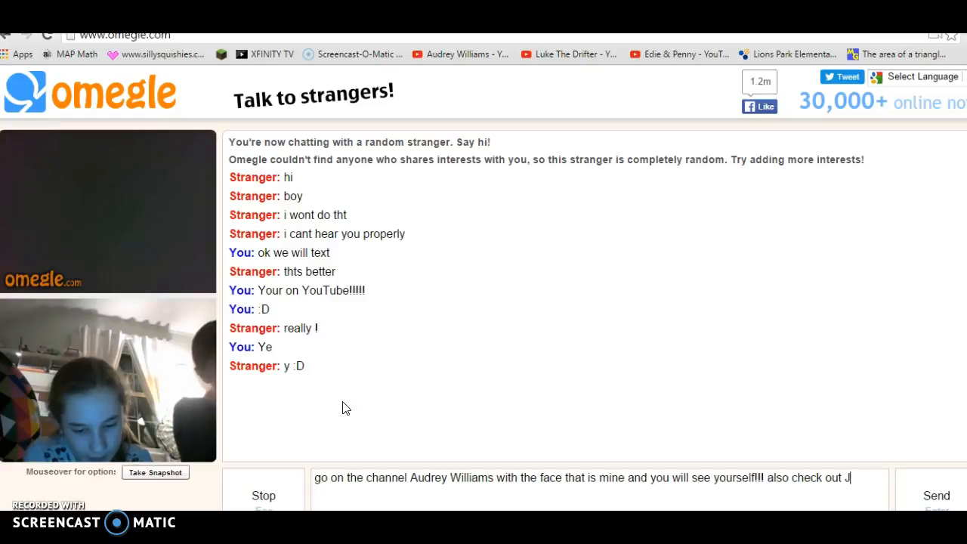
pyautogui.write('panda#')
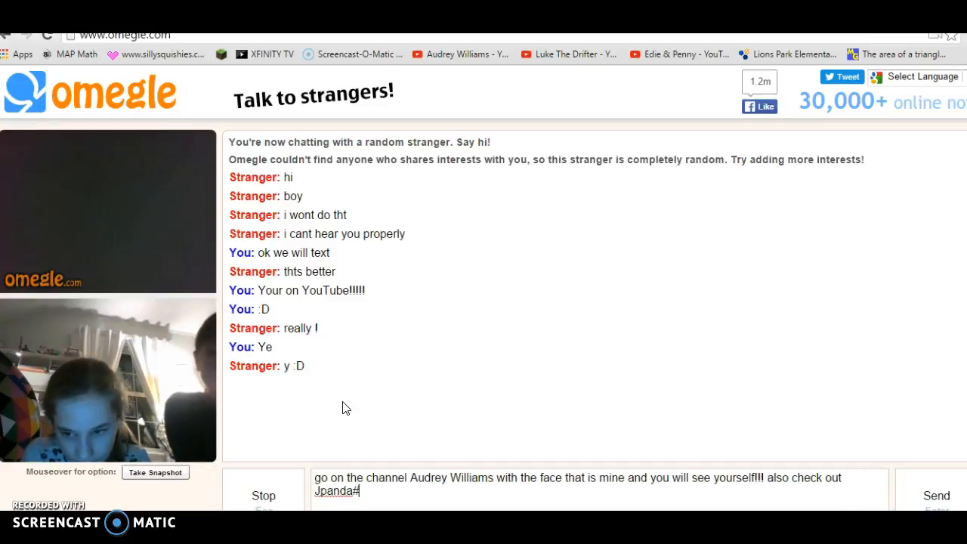
pyautogui.write('3')
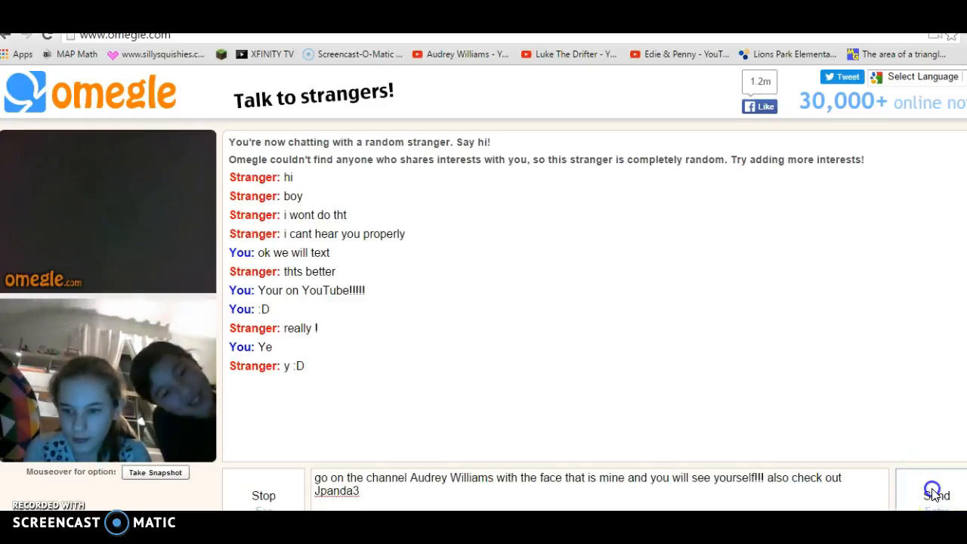
pyautogui.click(935, 496)
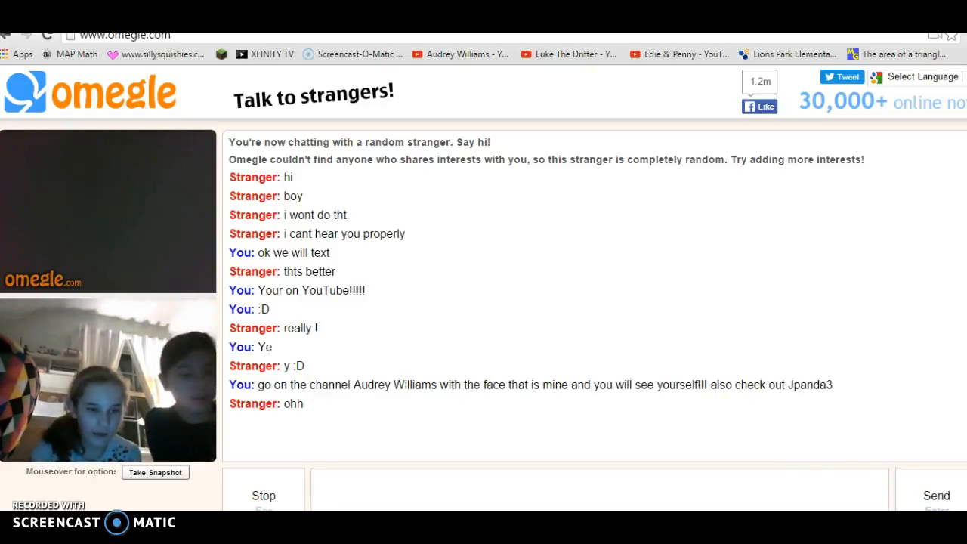
# Disconnect from the current stranger and start a new chat with another one
pyautogui.click(263, 496)
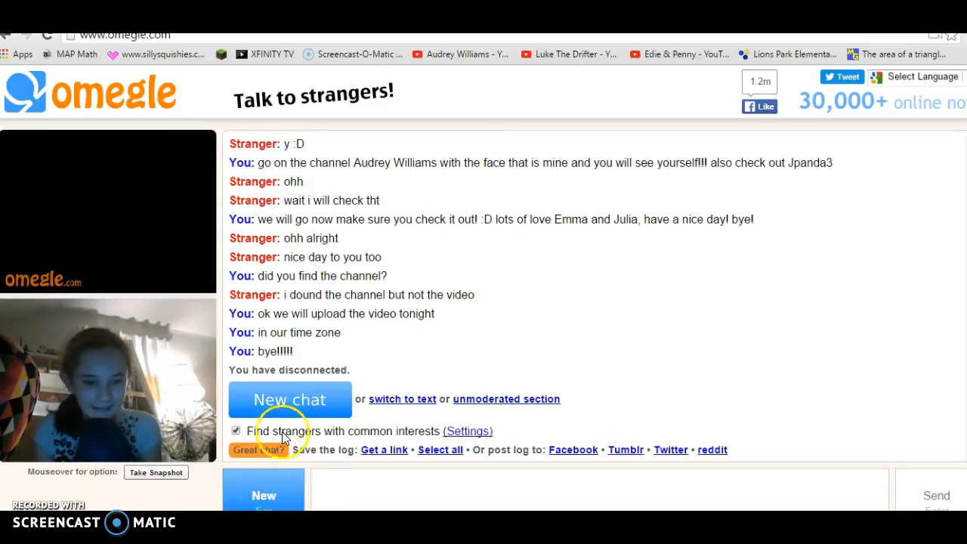
pyautogui.click(291, 399)
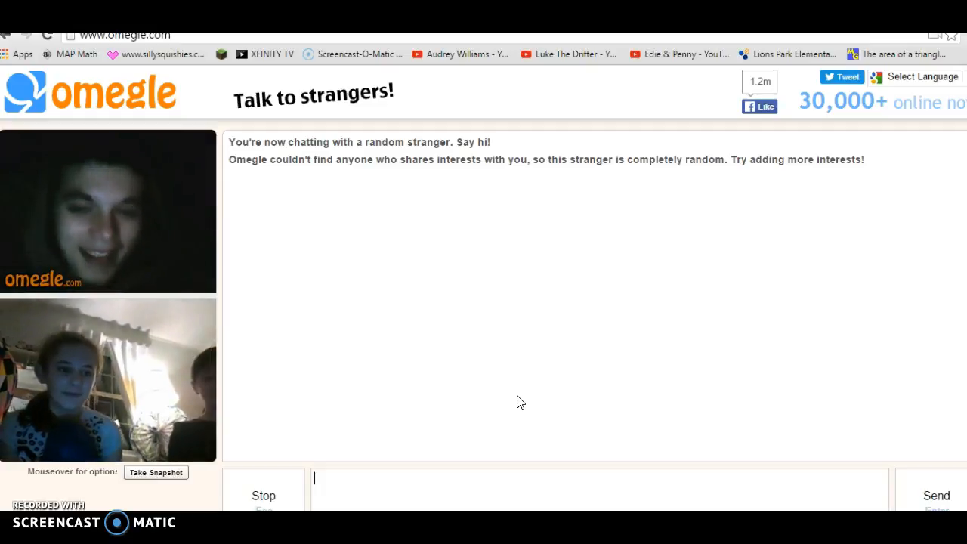
# Skip to a different random stranger and greet them with 'hello'
pyautogui.click(263, 496)
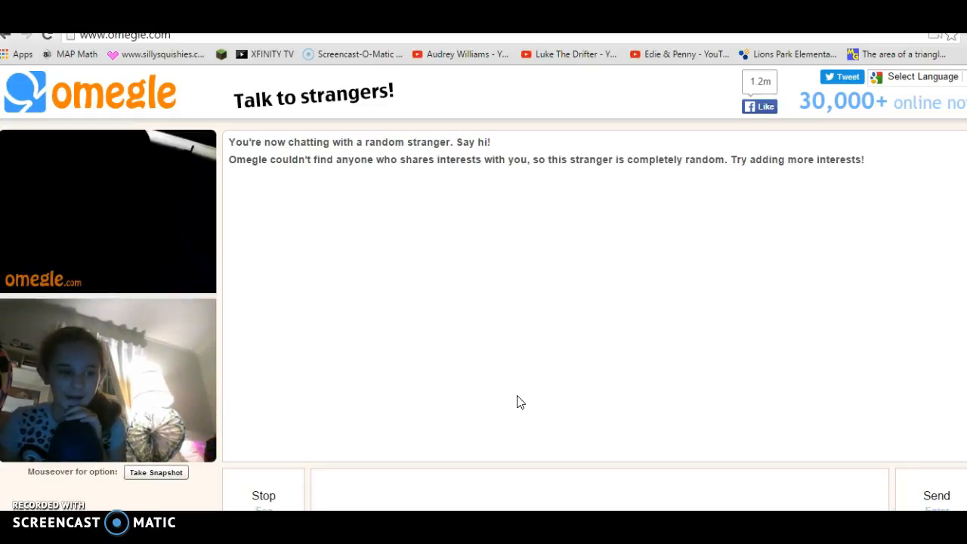
pyautogui.write('hell')
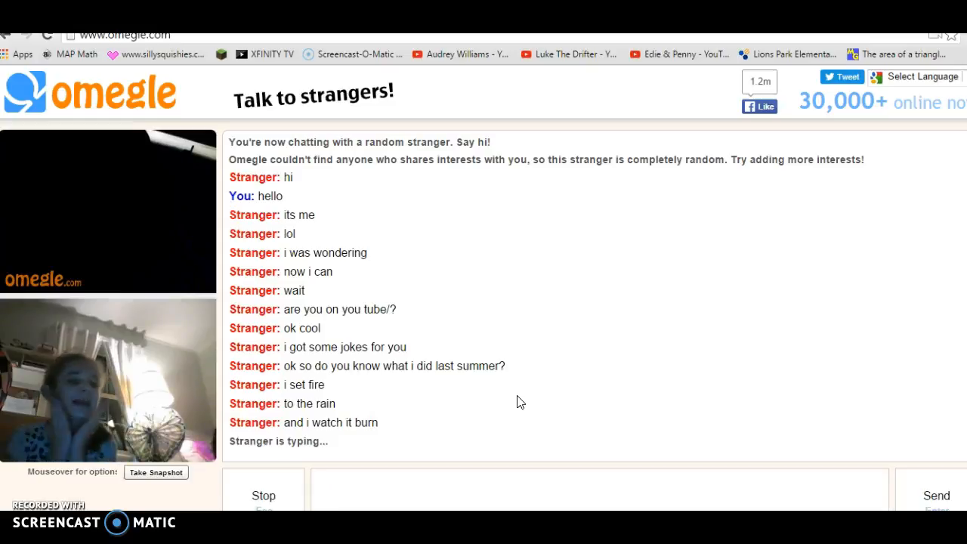
pyautogui.moveTo(492, 442)
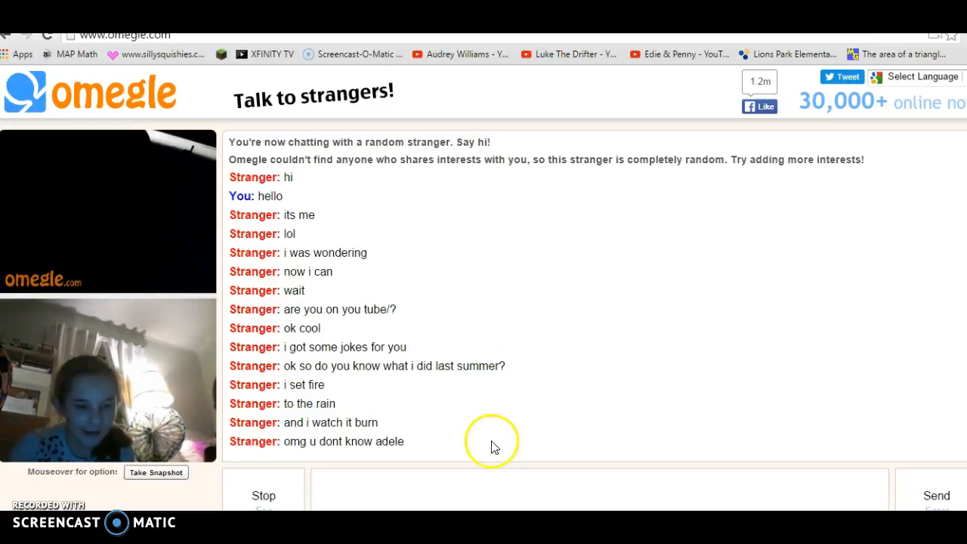
pyautogui.moveTo(491, 353)
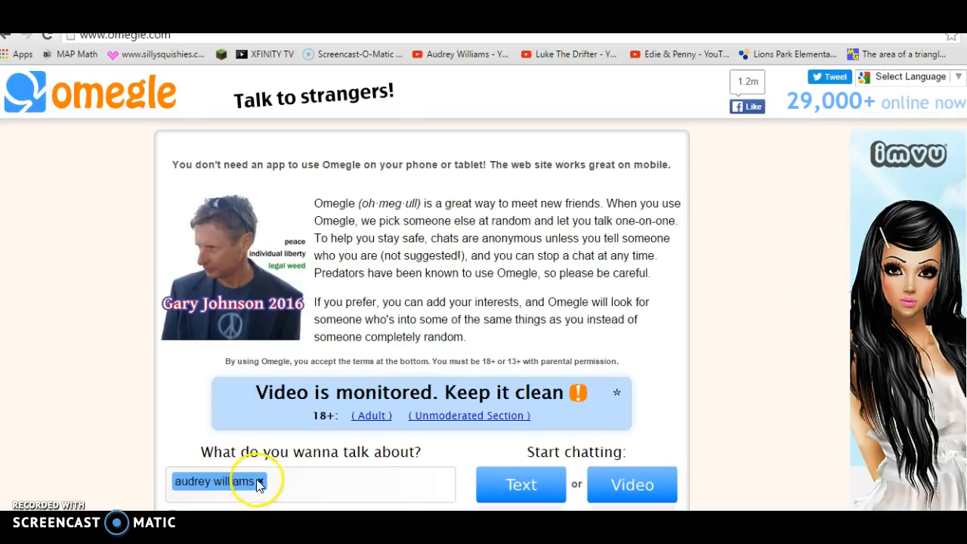
# Replace the interest tag with 'poop' and start a Video chat matched on it
pyautogui.write('po')
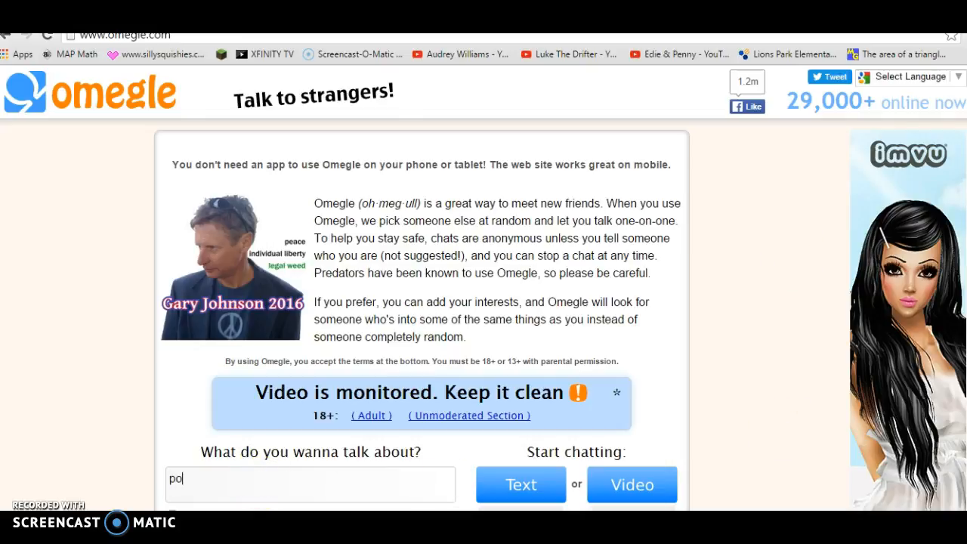
pyautogui.write('op')
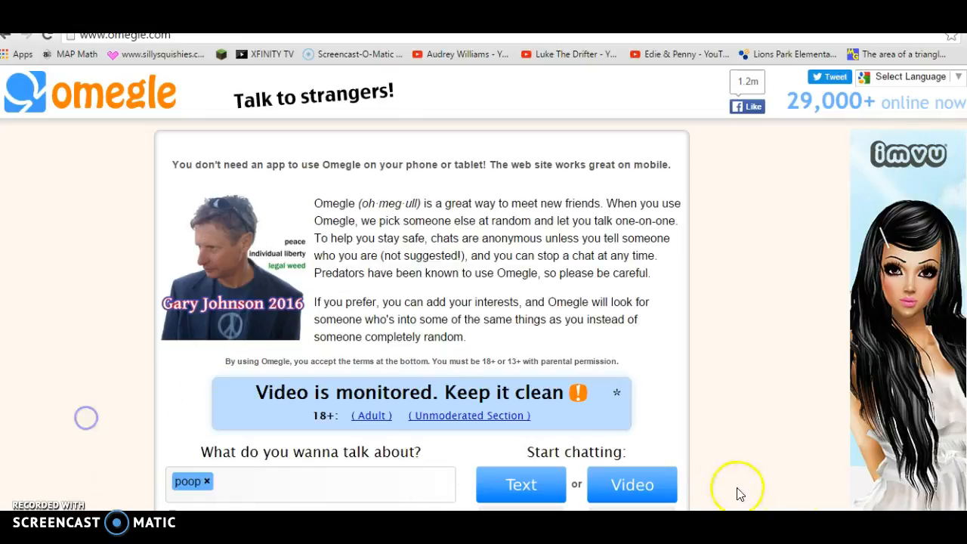
pyautogui.moveTo(737, 486)
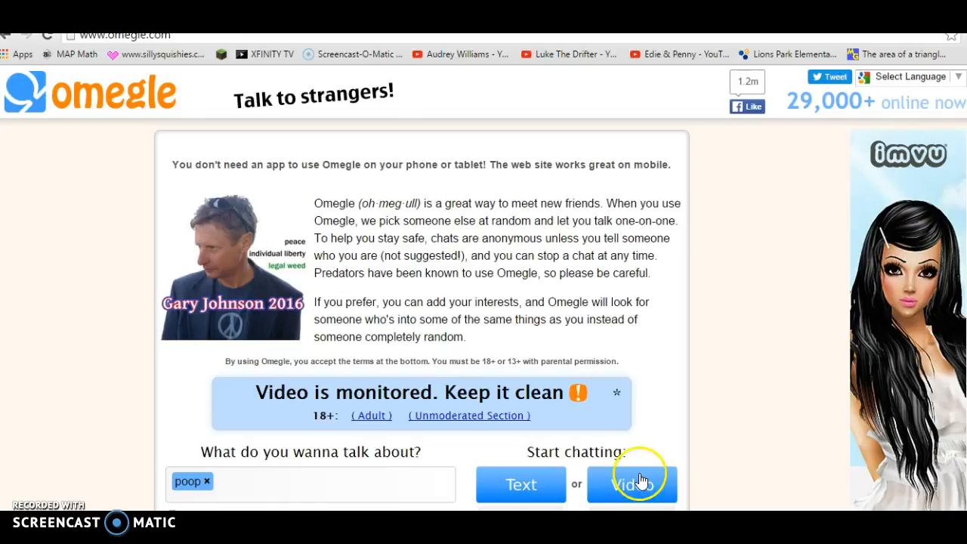
pyautogui.click(632, 484)
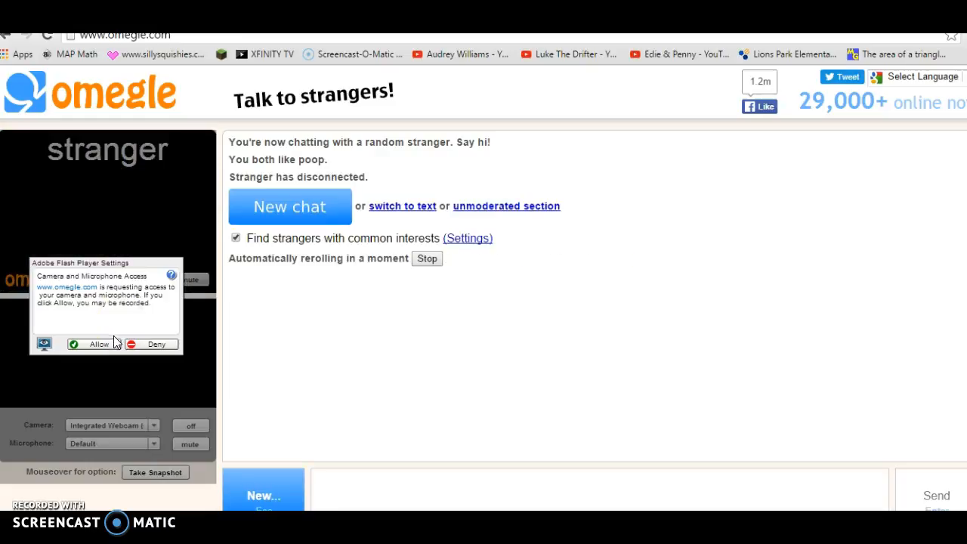
pyautogui.moveTo(112, 346)
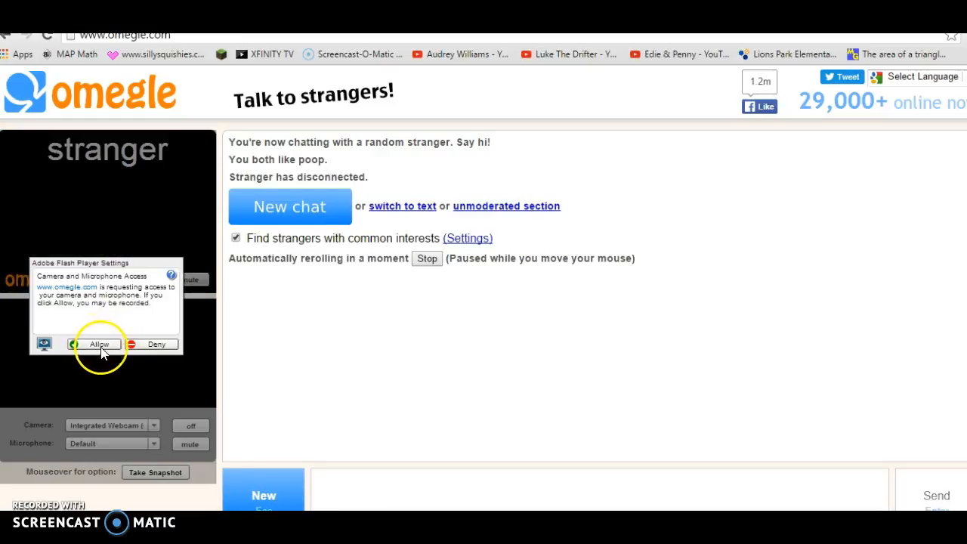
# Allow Flash camera and microphone access so an interest-matched stranger connects
pyautogui.click(99, 345)
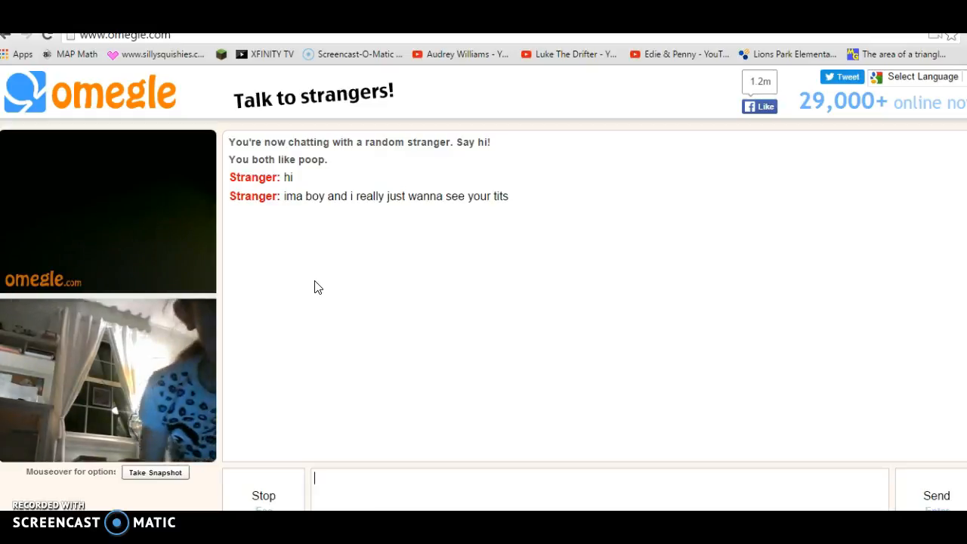
# Disconnect from the unpleasant stranger and start new chats until a random stranger connects
pyautogui.click(263, 496)
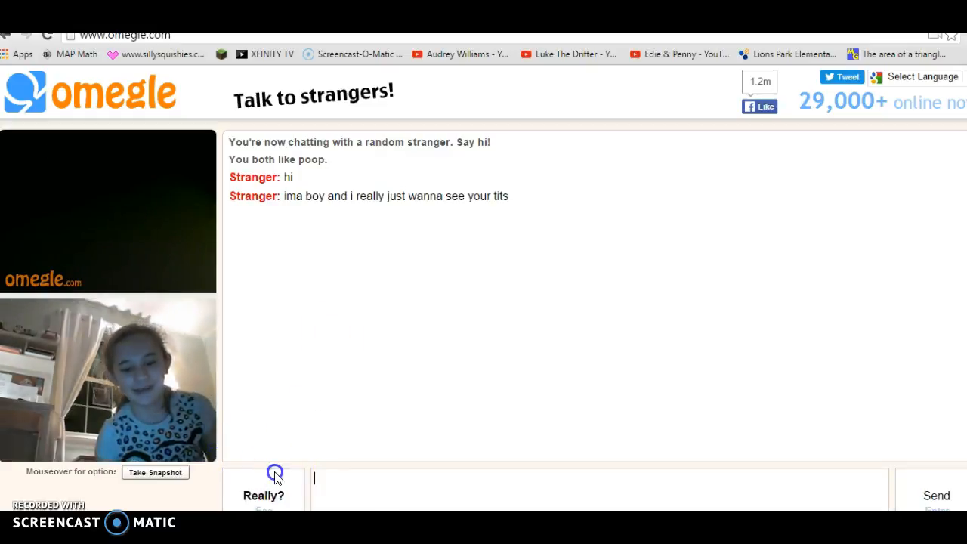
pyautogui.click(263, 490)
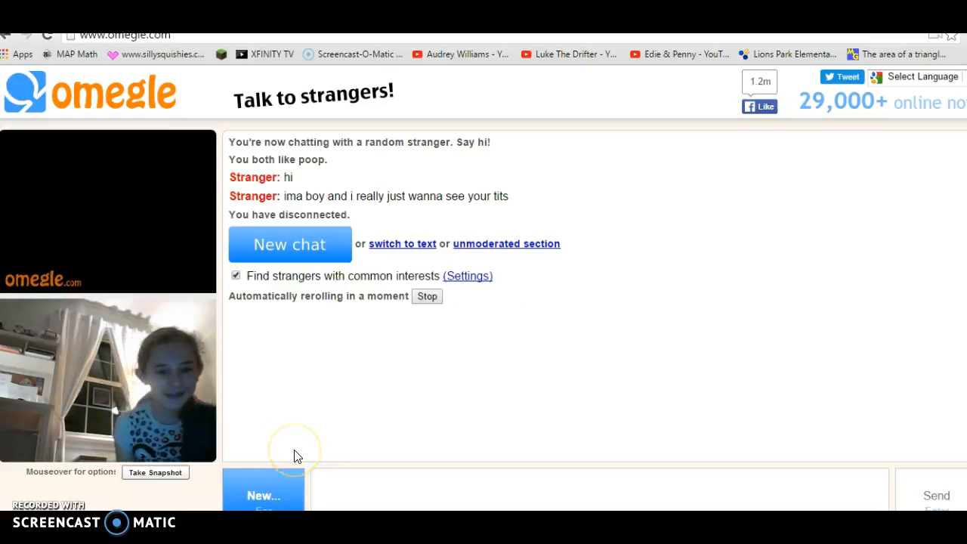
pyautogui.click(291, 244)
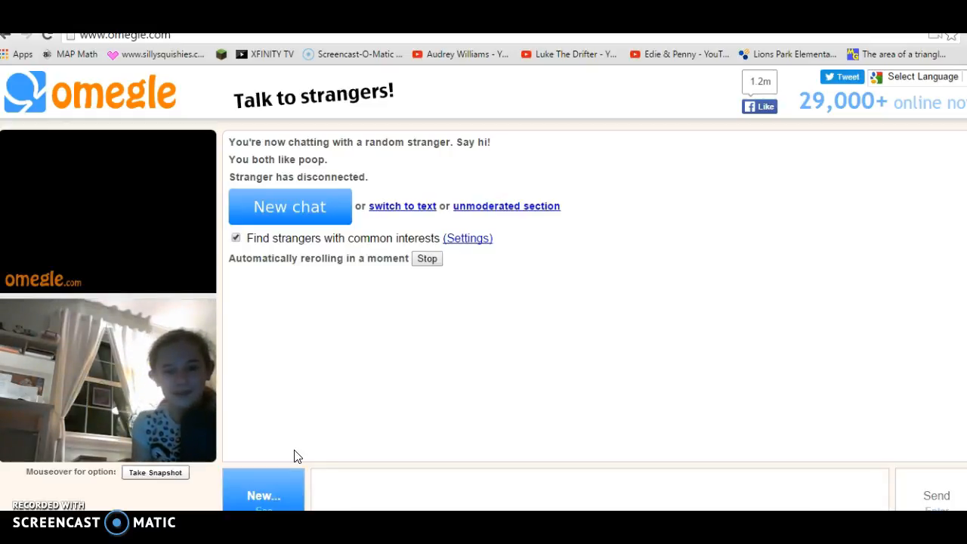
pyautogui.click(290, 205)
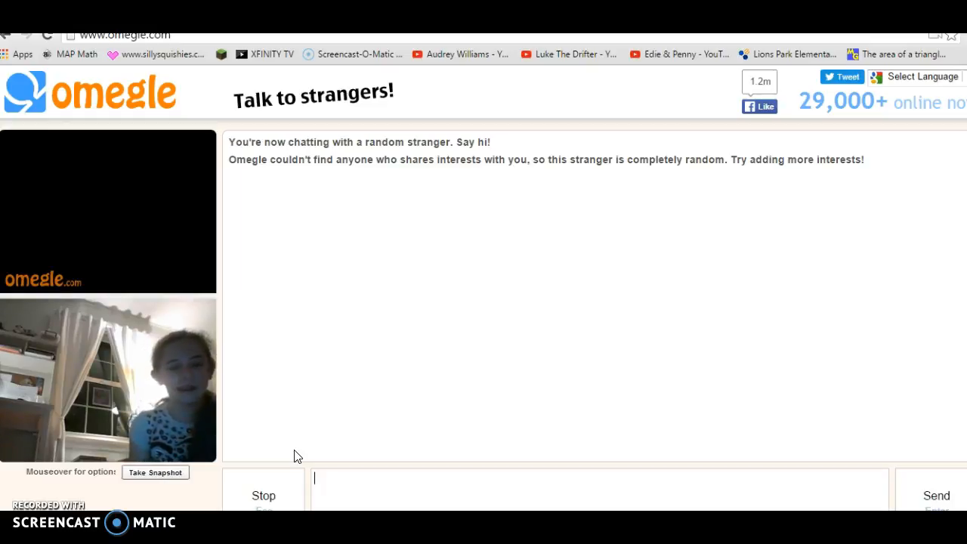
# Use the Stop control while the young man's video plays until he disconnects
pyautogui.click(263, 496)
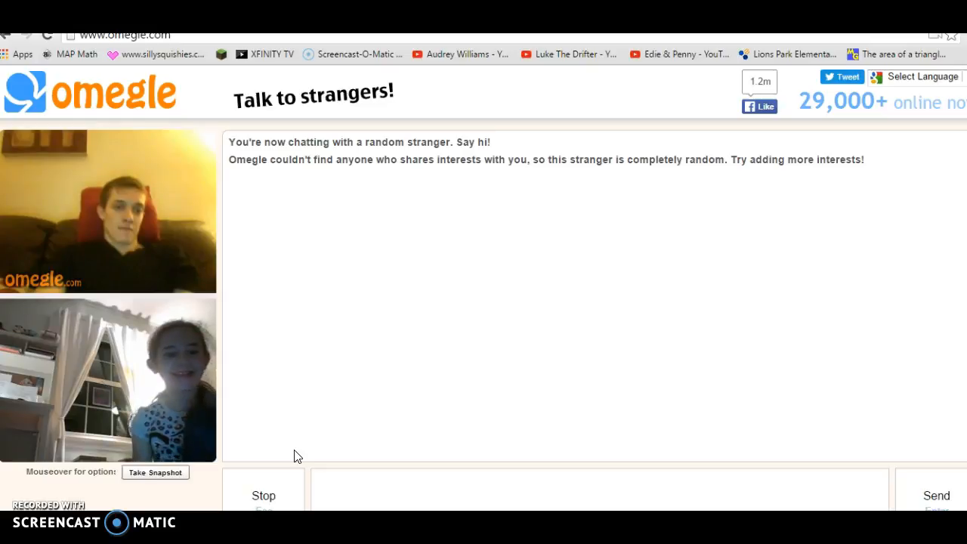
pyautogui.click(263, 496)
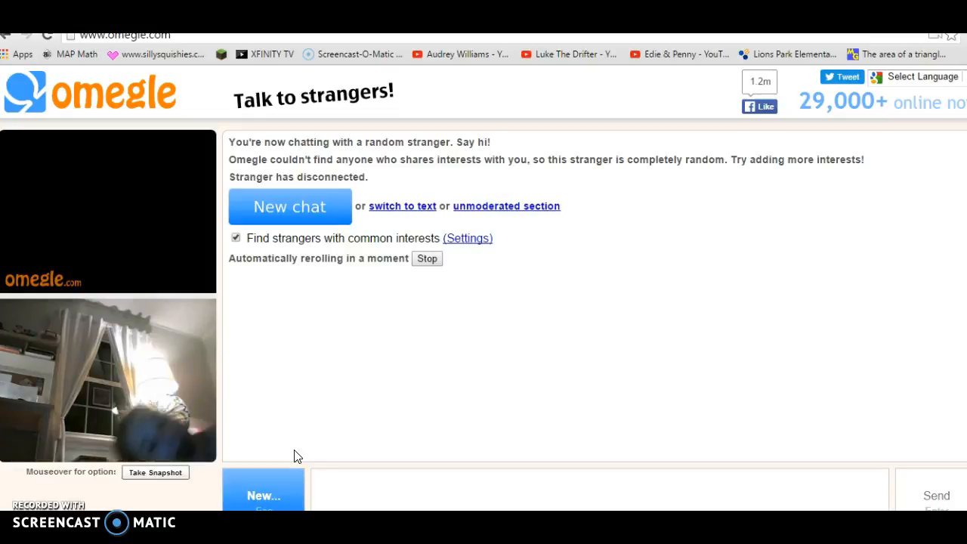
# Connect to another random stranger using New chat
pyautogui.click(290, 206)
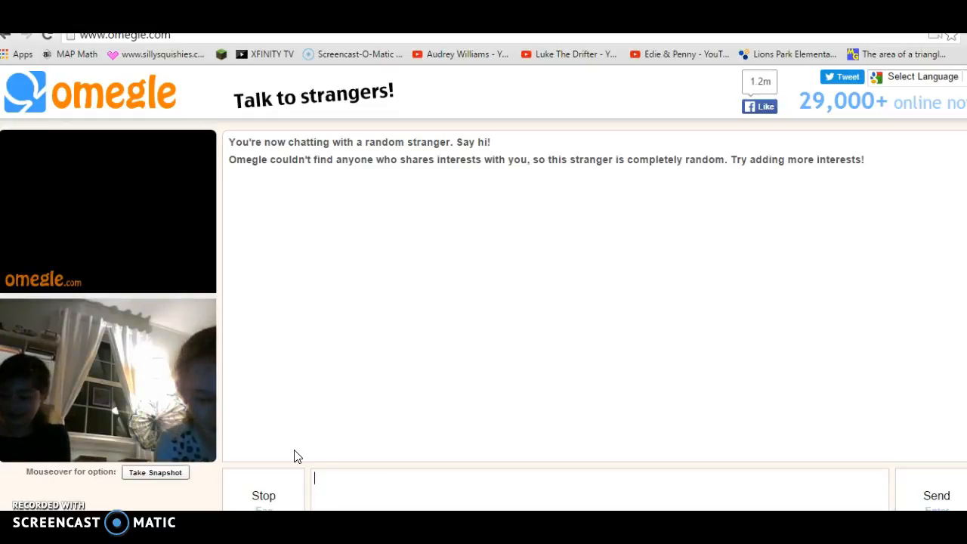
# Send the stranger 'we know your there' and wait until they disconnect
pyautogui.write('we k')
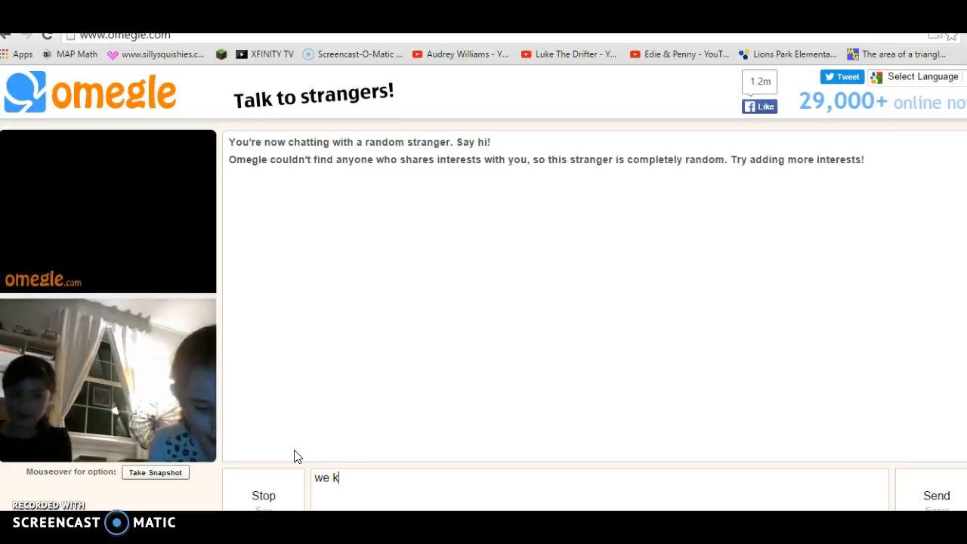
pyautogui.write('n o')
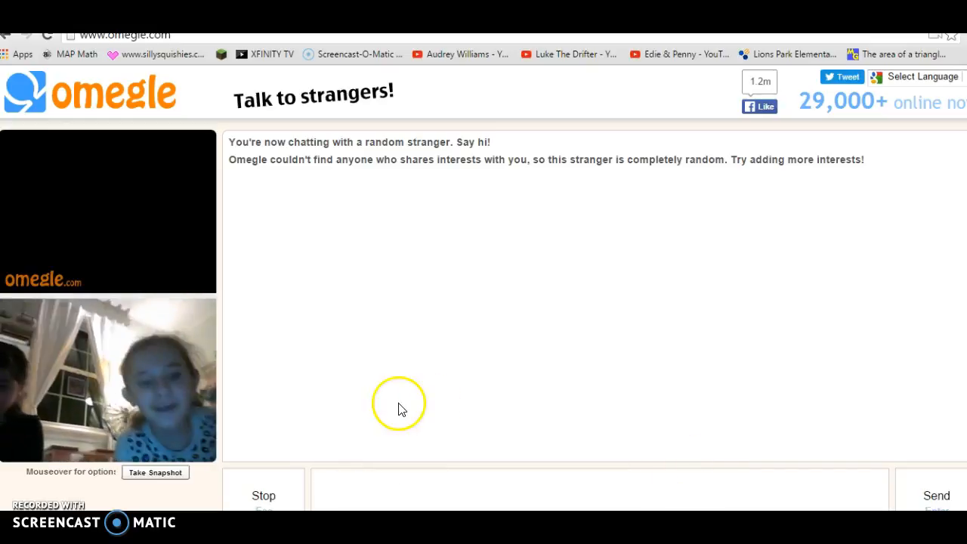
pyautogui.write('we k')
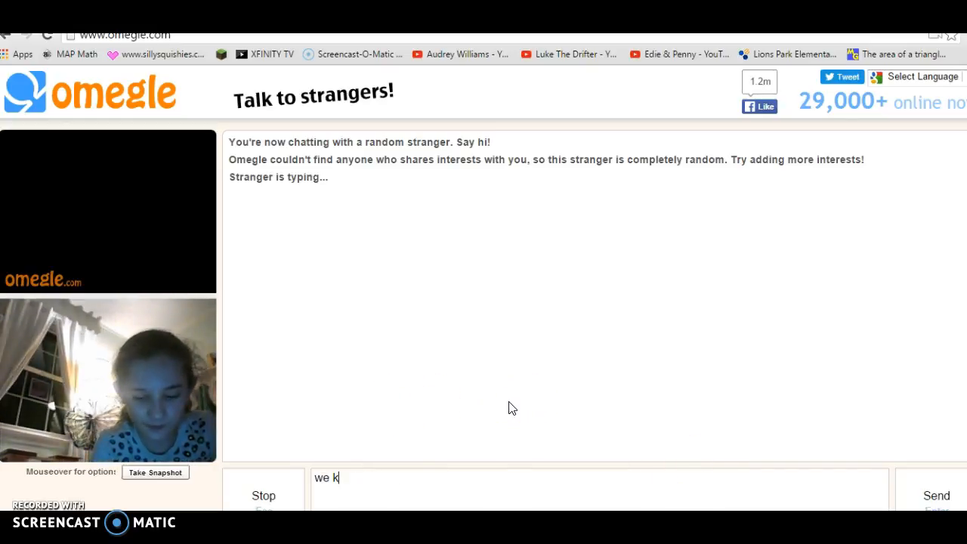
pyautogui.write('now your')
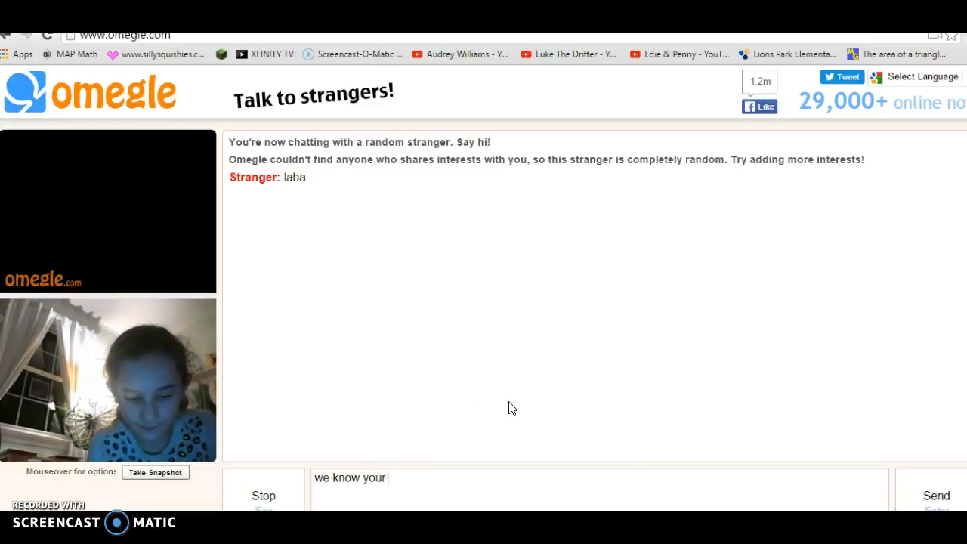
pyautogui.press('Return')
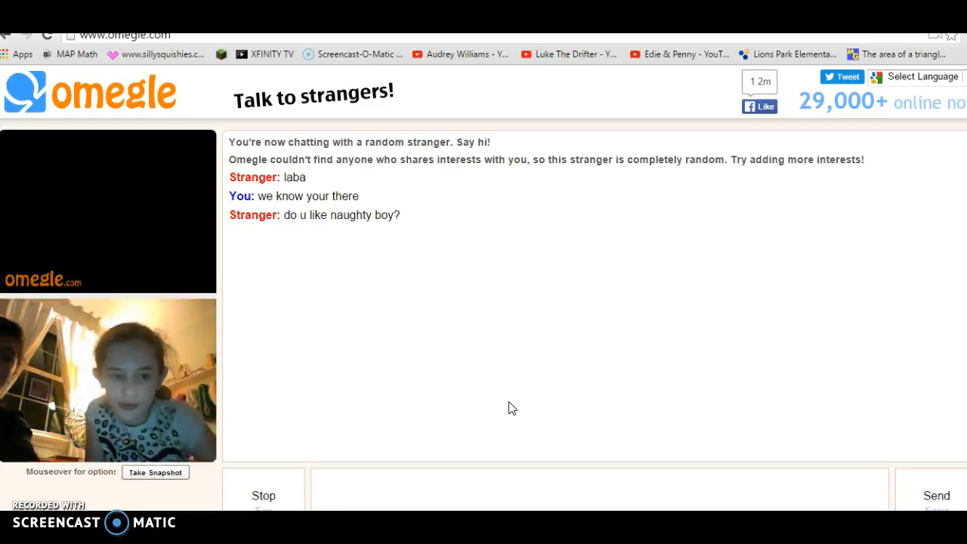
pyautogui.click(263, 496)
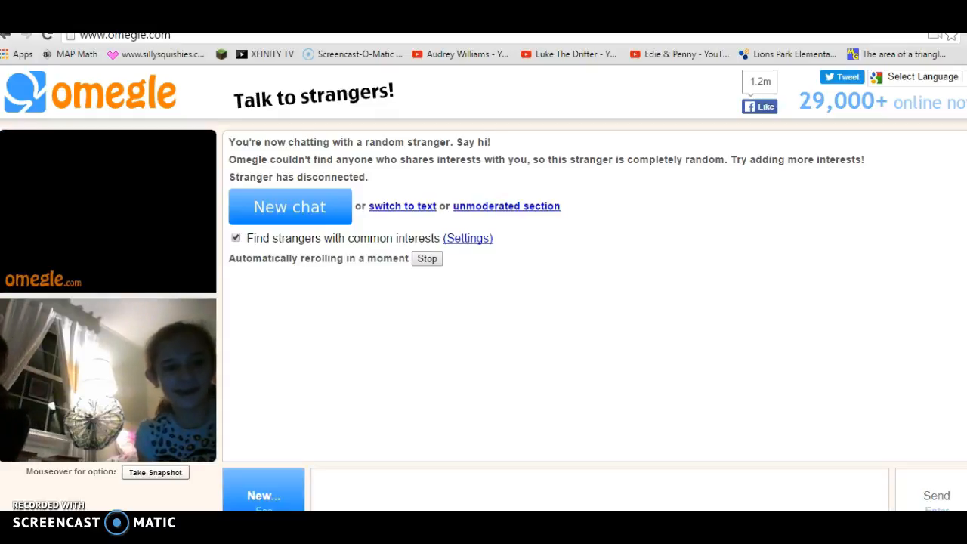
# Connect to a new stranger, exchange hi greetings, then disconnect via Stop
pyautogui.click(290, 206)
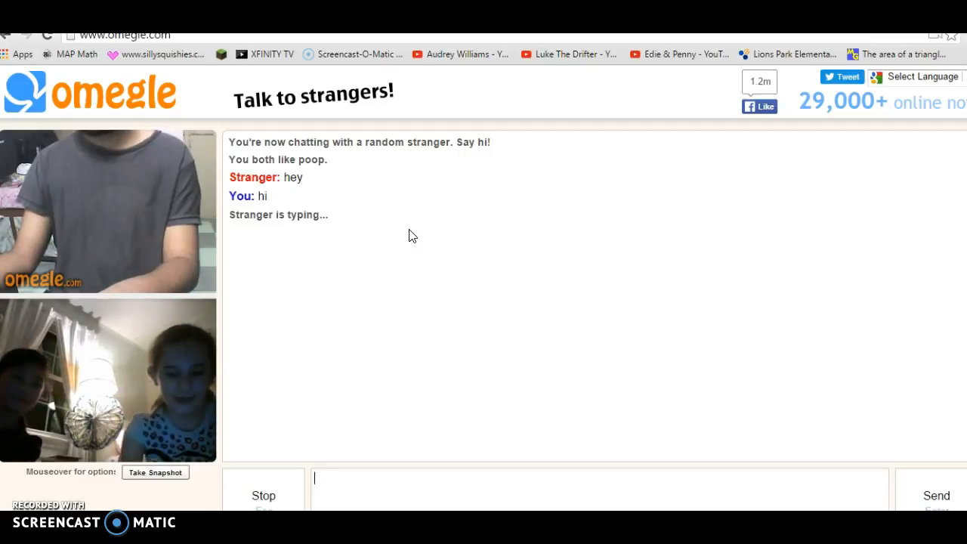
pyautogui.press('Return')
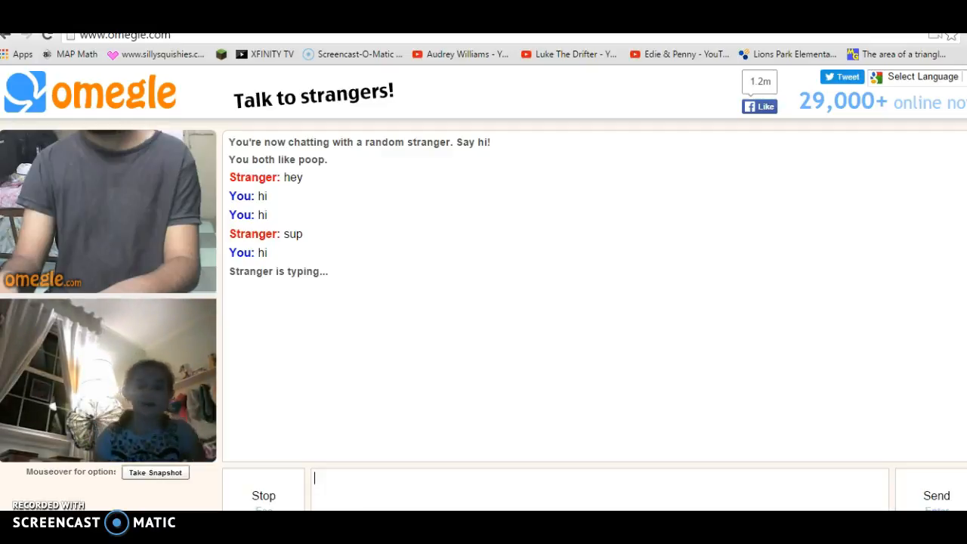
pyautogui.moveTo(507, 51)
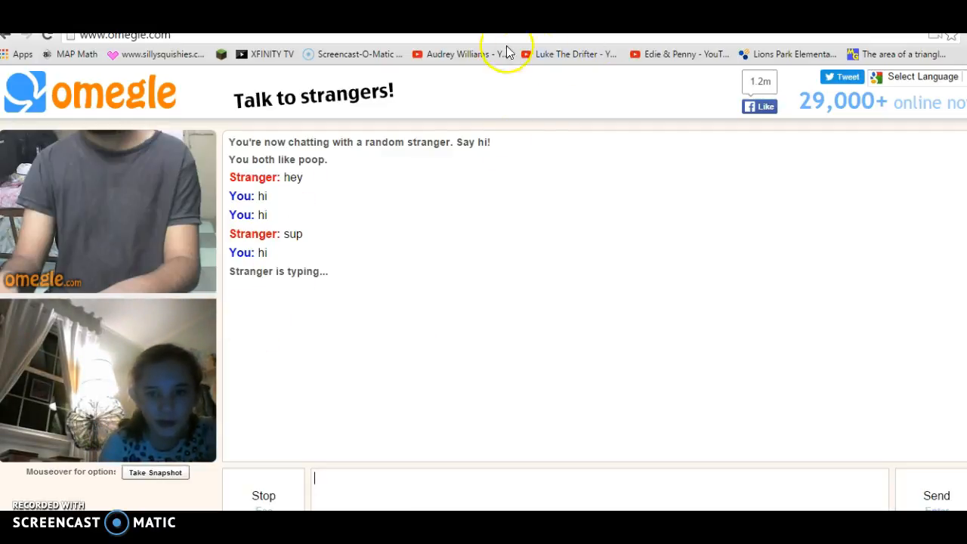
pyautogui.moveTo(514, 62)
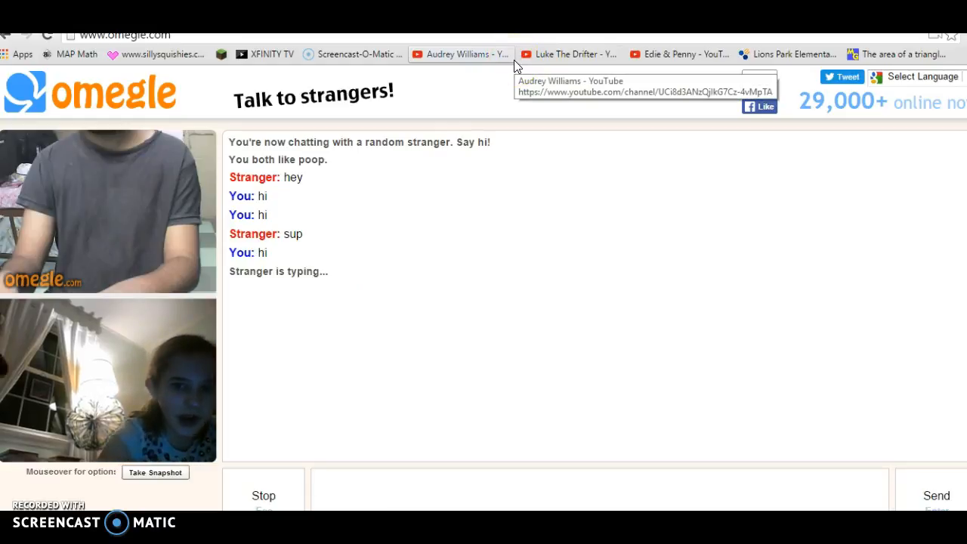
pyautogui.moveTo(653, 296)
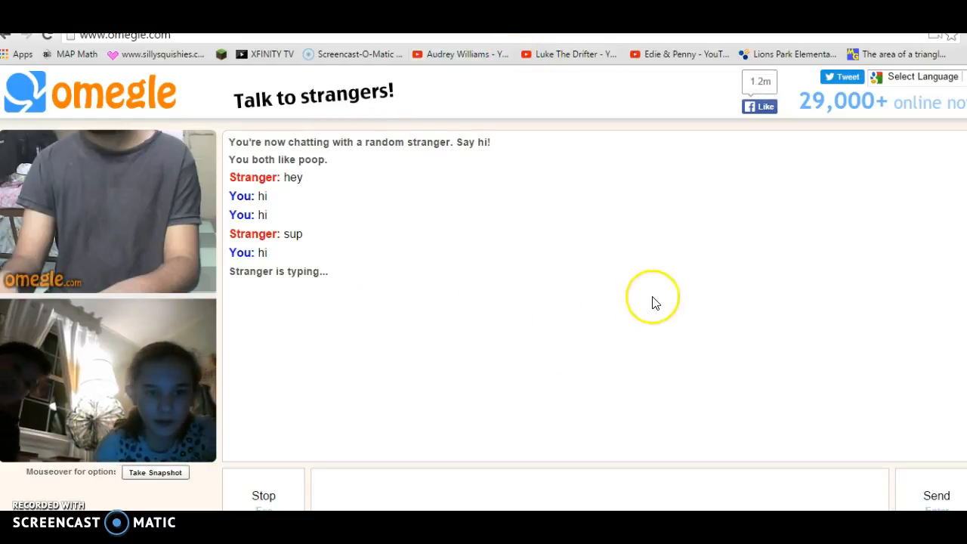
pyautogui.moveTo(561, 357)
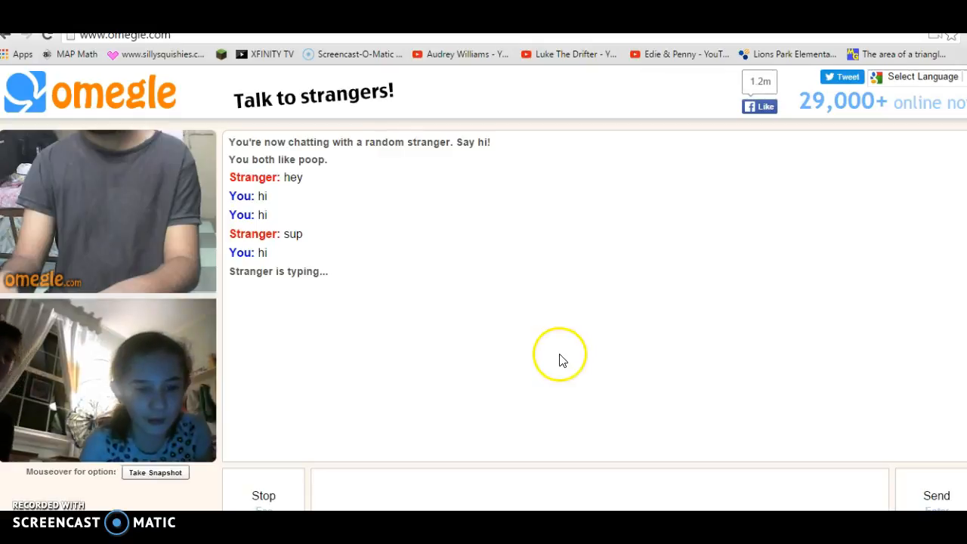
pyautogui.click(263, 496)
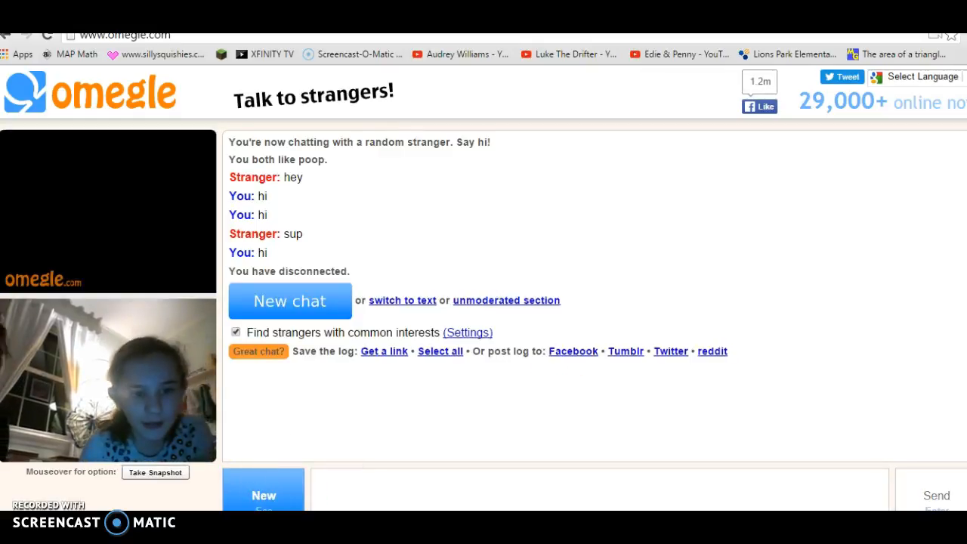
pyautogui.click(290, 301)
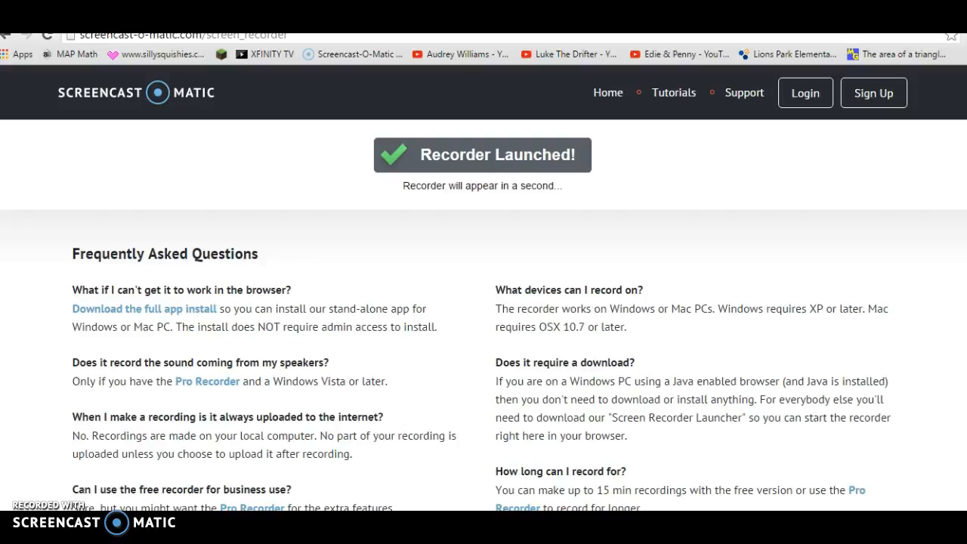
pyautogui.moveTo(673, 92)
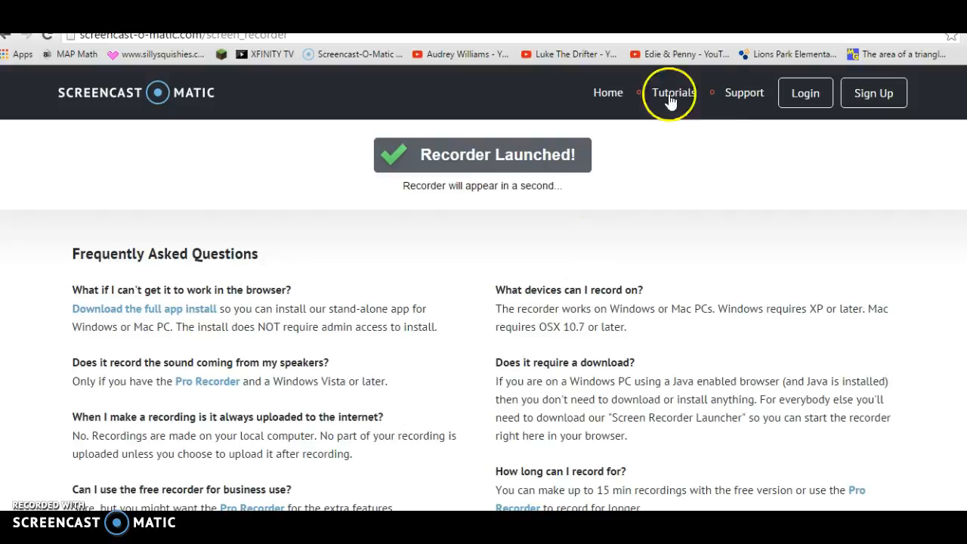
pyautogui.moveTo(671, 92)
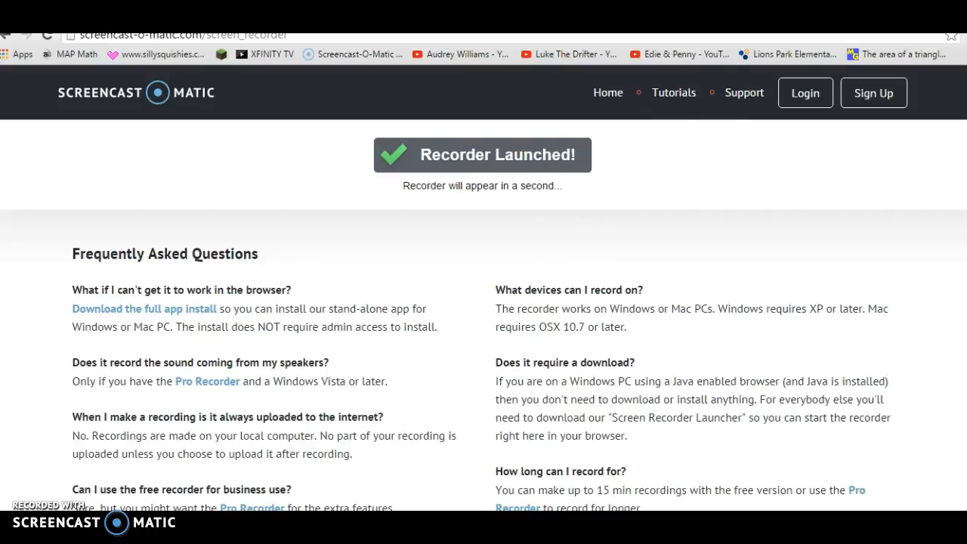